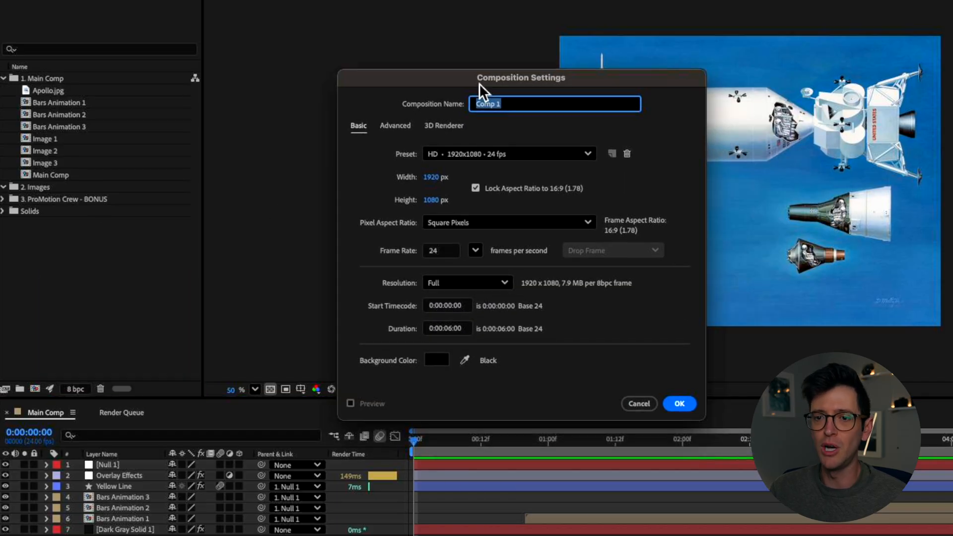
- Name the new 1920×1080, 24 fps composition 'Timeline' and confirm it
text(Timelin)
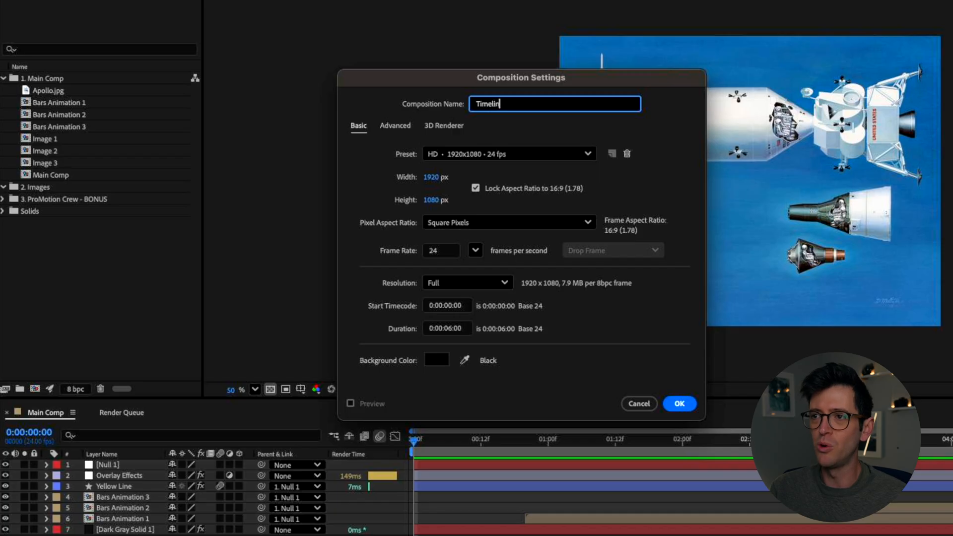
text(e)
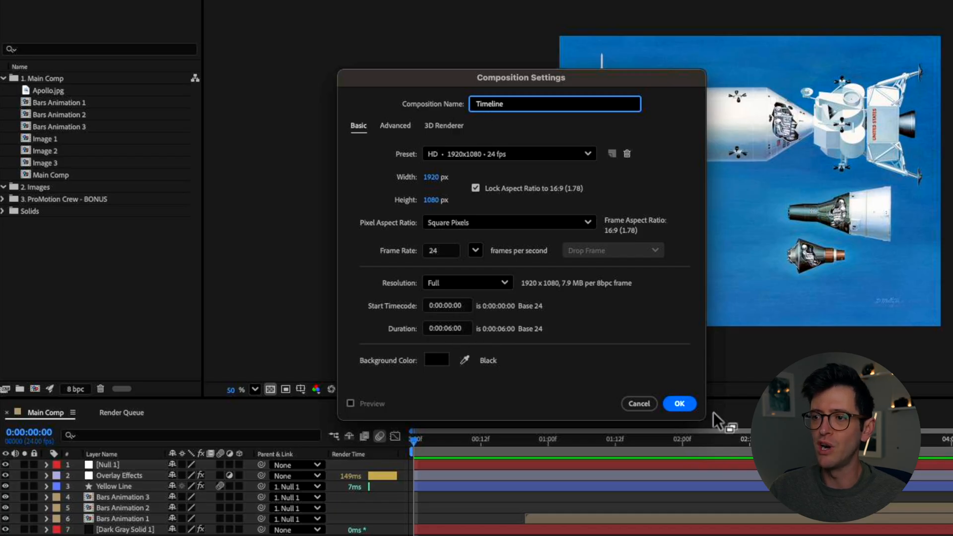
click(679, 403)
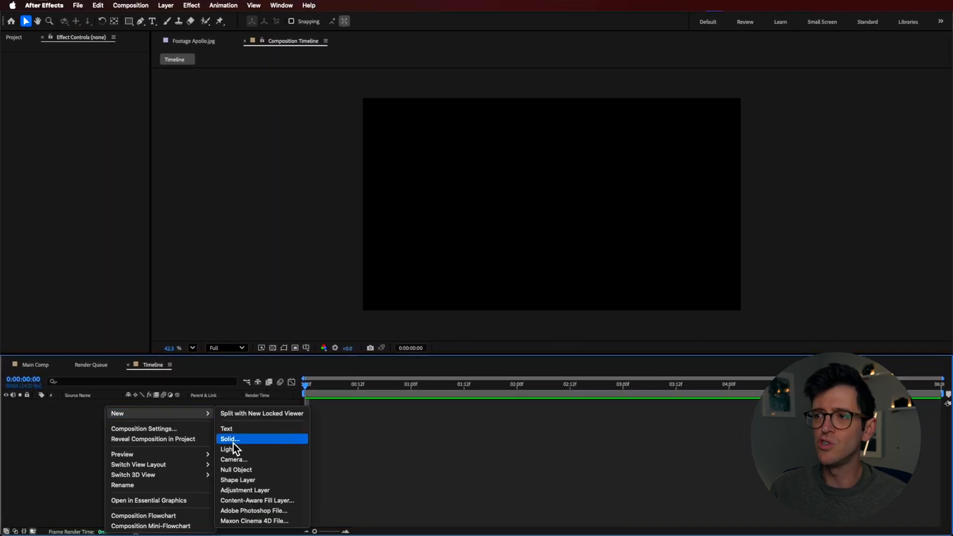
- Add a full-frame dark gray solid as the Timeline composition's first layer
click(230, 439)
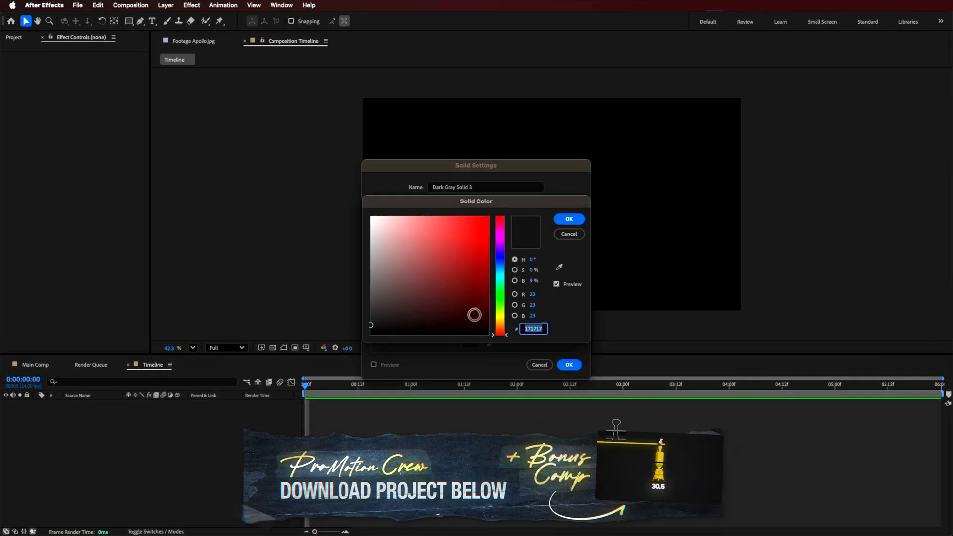
click(567, 219)
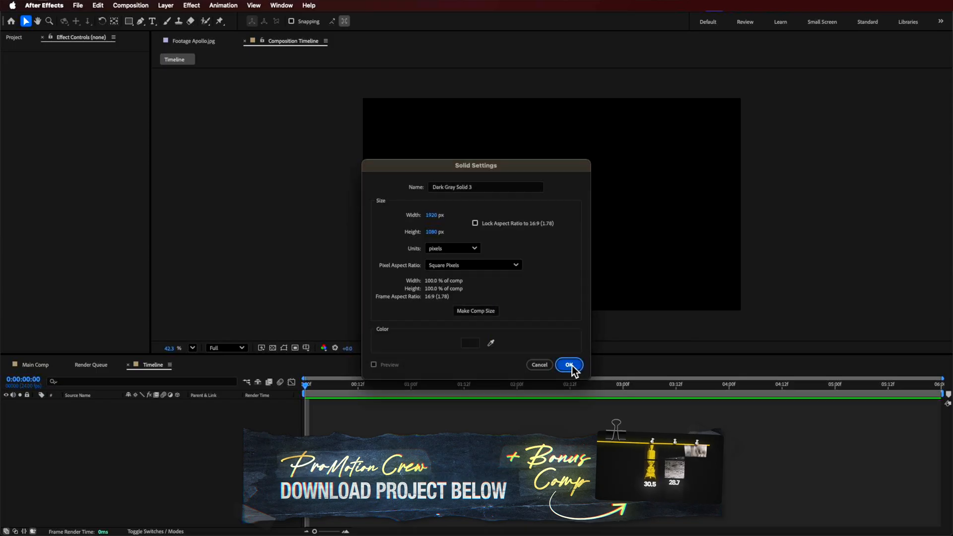
click(569, 365)
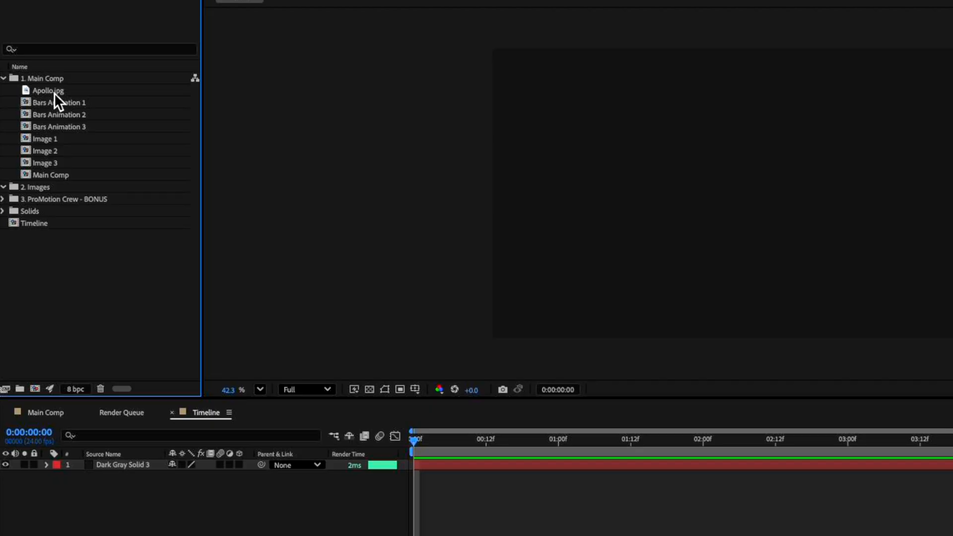
- Create a new composition 'Image 1' containing the Apollo.jpg image
right_click(48, 268)
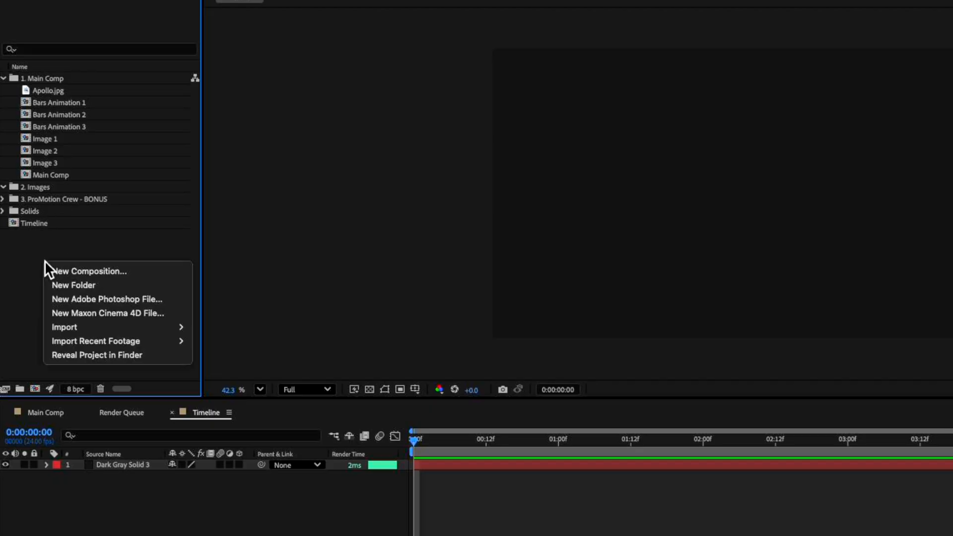
click(90, 271)
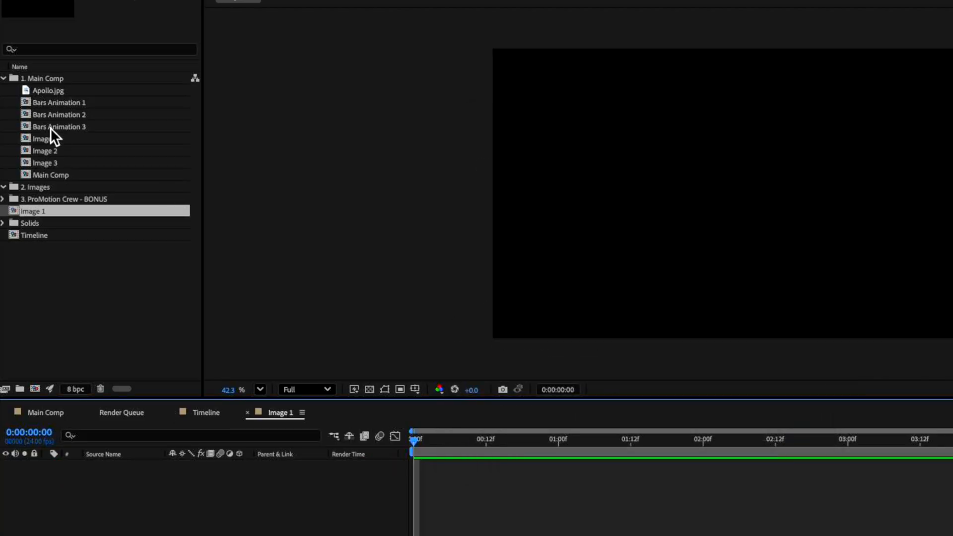
click(48, 90)
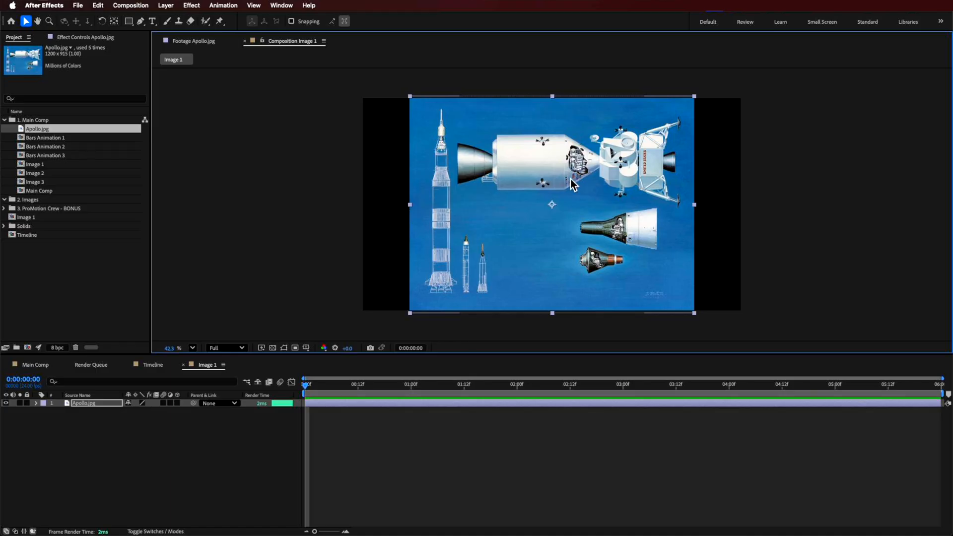
mouse_move(442, 338)
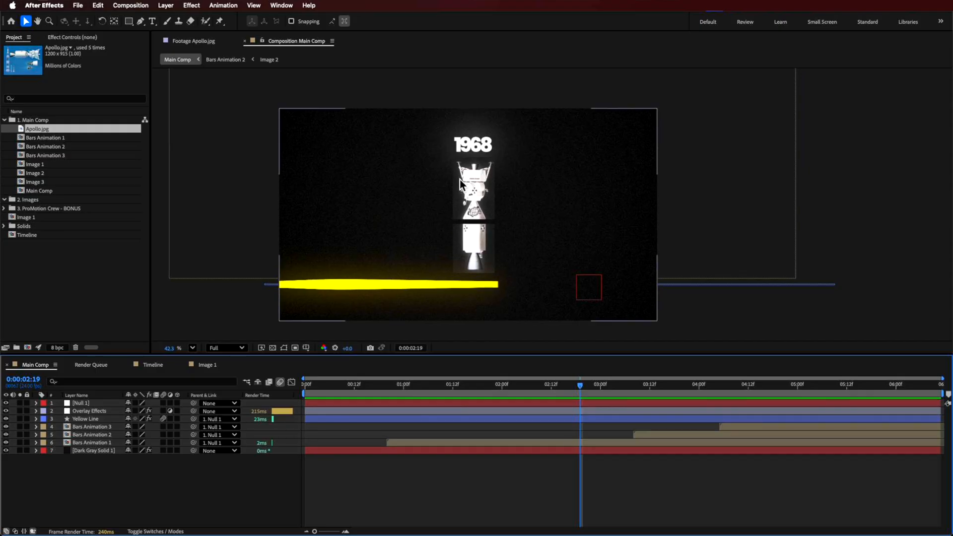
- Nest Image 1 in a new composition and rename it 'Bar 1'
right_click(24, 217)
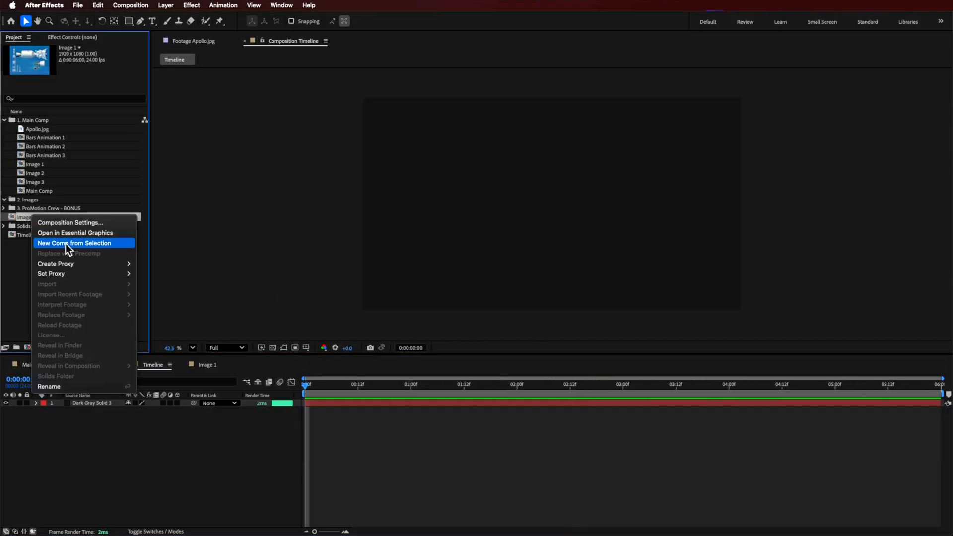
click(74, 242)
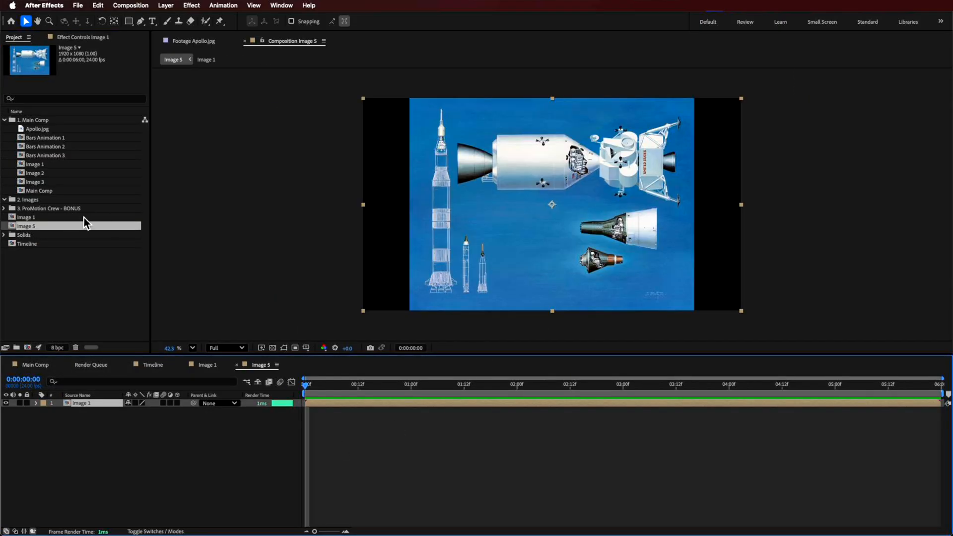
double_click(26, 225)
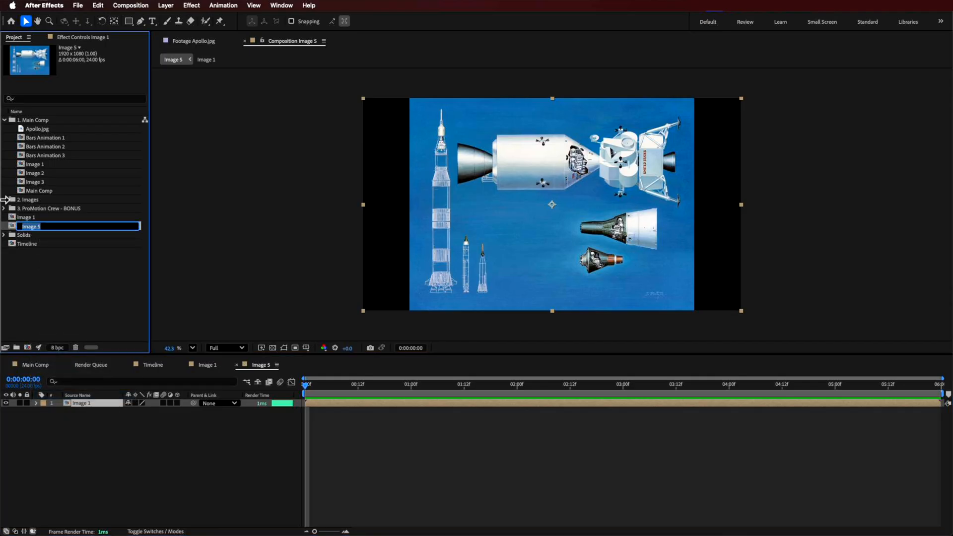
text(Bar)
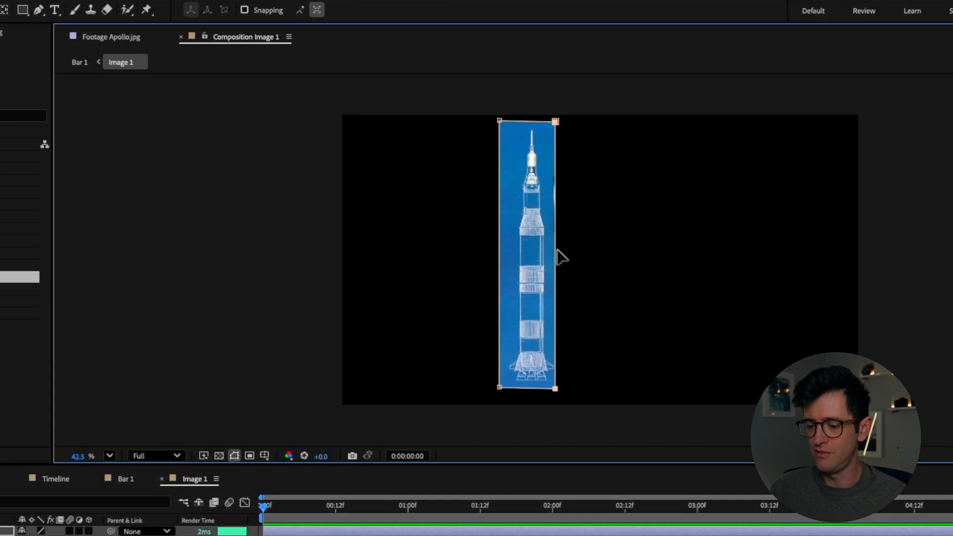
- Close the Pen mask around the tall rocket on the Apollo.jpg layer
click(39, 10)
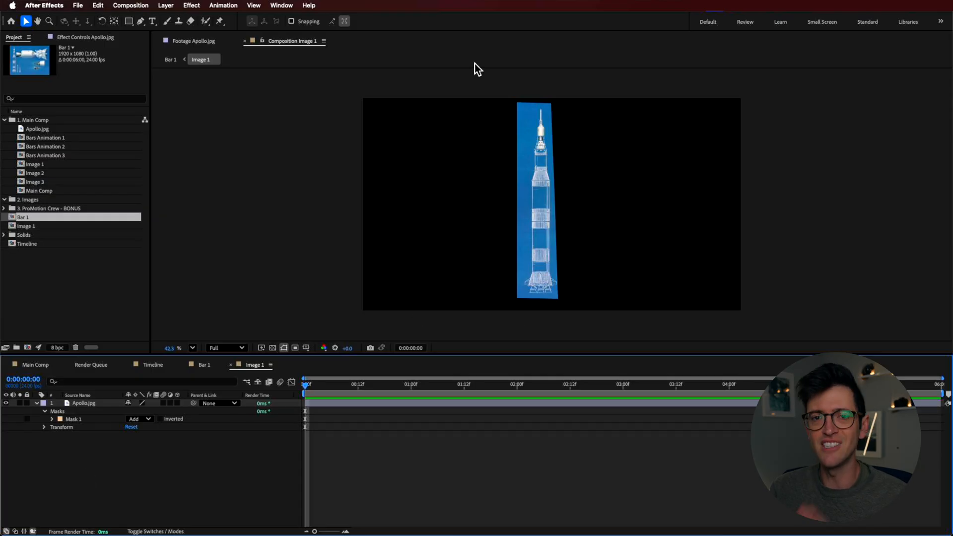
click(35, 165)
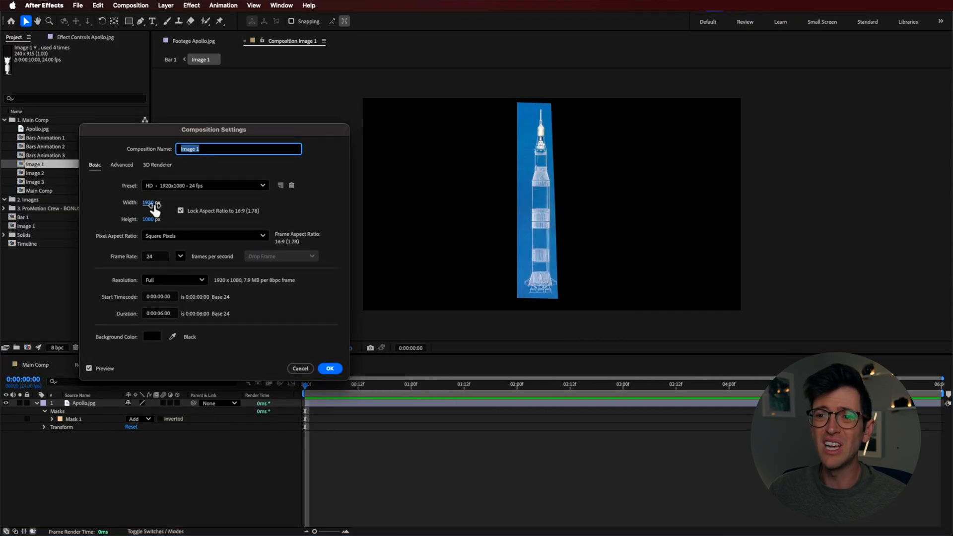
- Narrow Image 1 to 200 px wide and centre the masked rocket
click(180, 210)
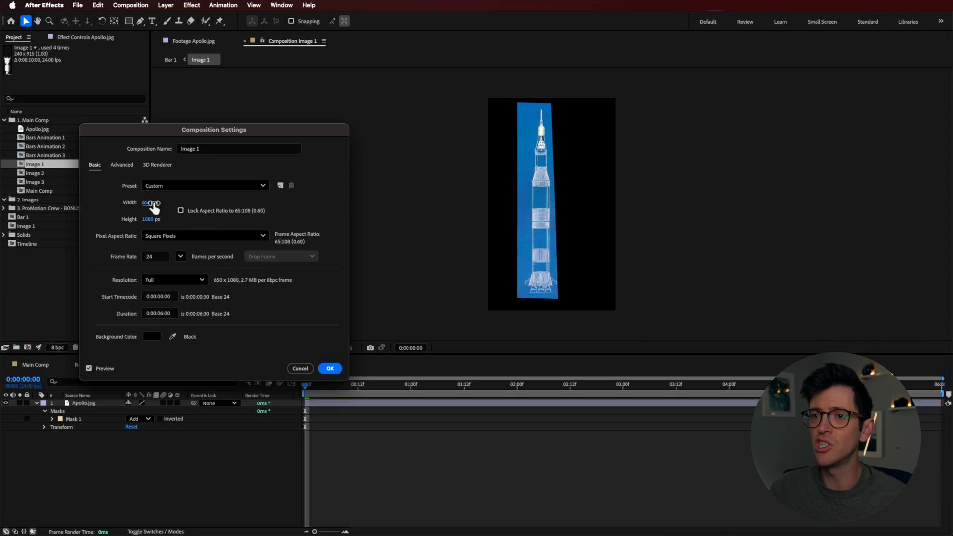
drag(158, 203, 137, 203)
text(200)
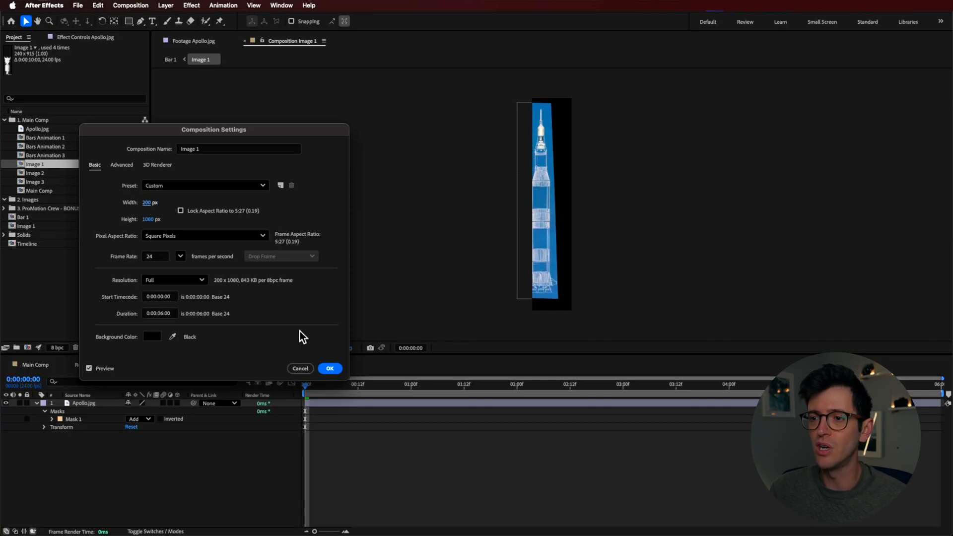
click(330, 369)
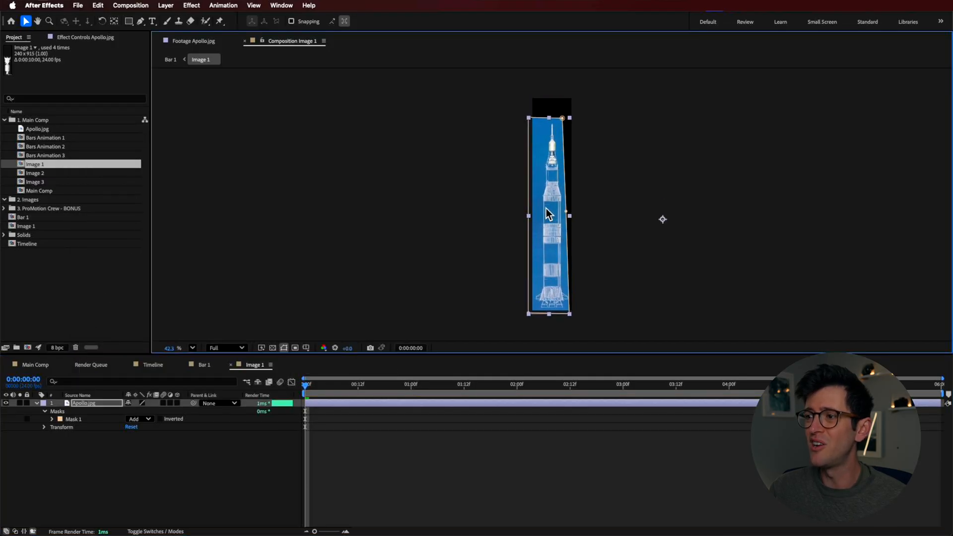
drag(549, 212, 571, 315)
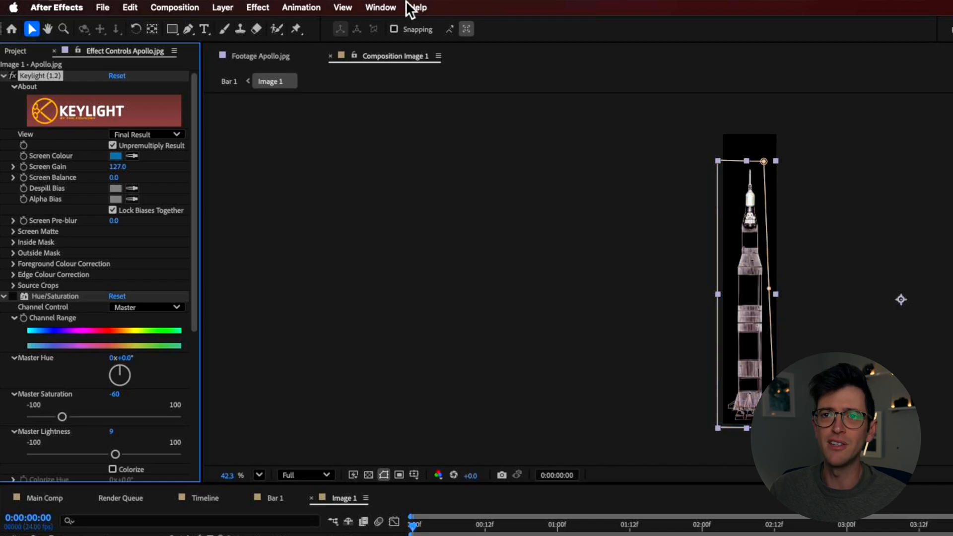
- Search the effects for Keylight to key out the rocket's blue background
click(417, 7)
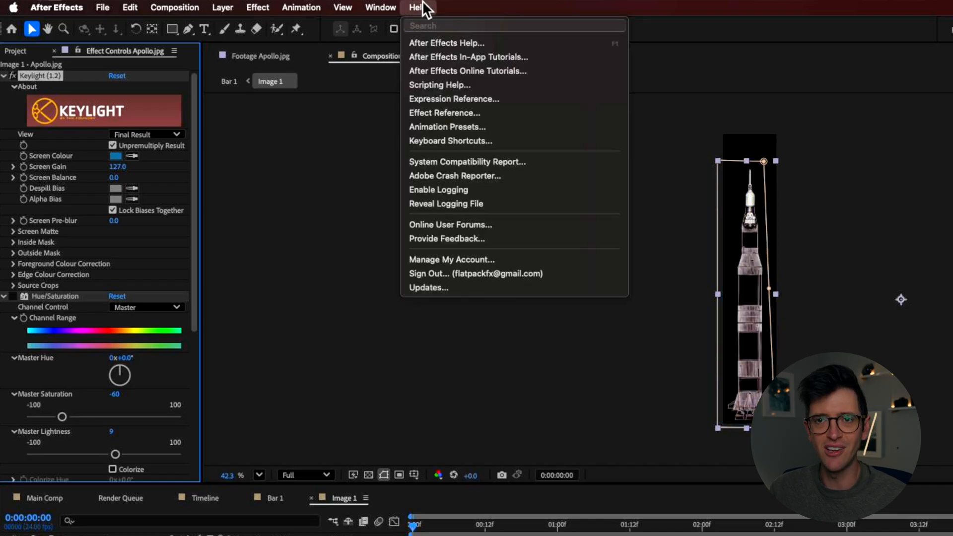
text(key)
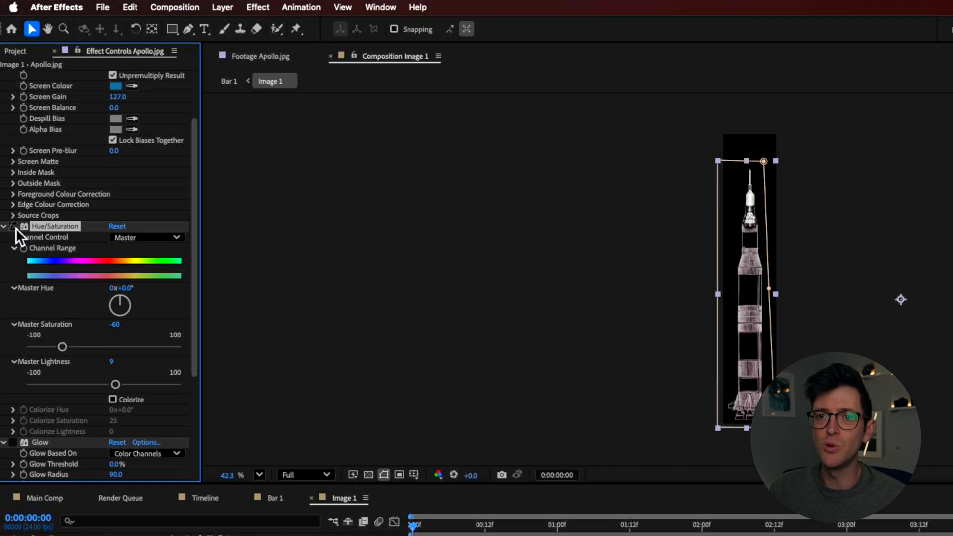
mouse_move(321, 323)
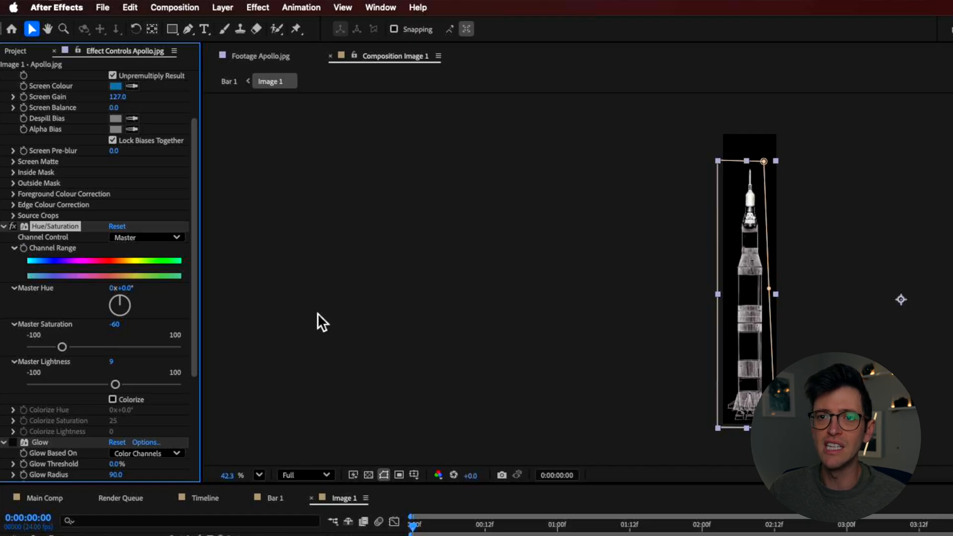
scroll(down, 3)
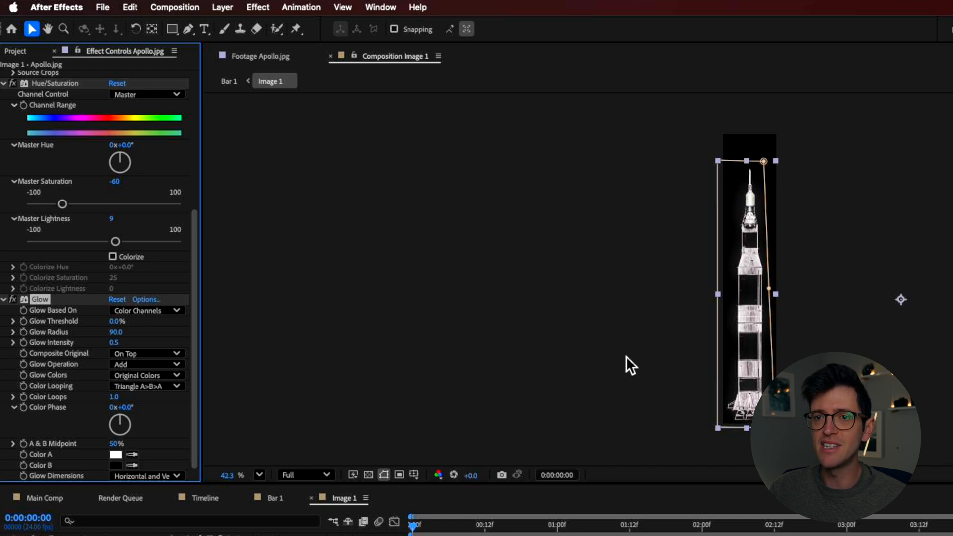
mouse_move(691, 357)
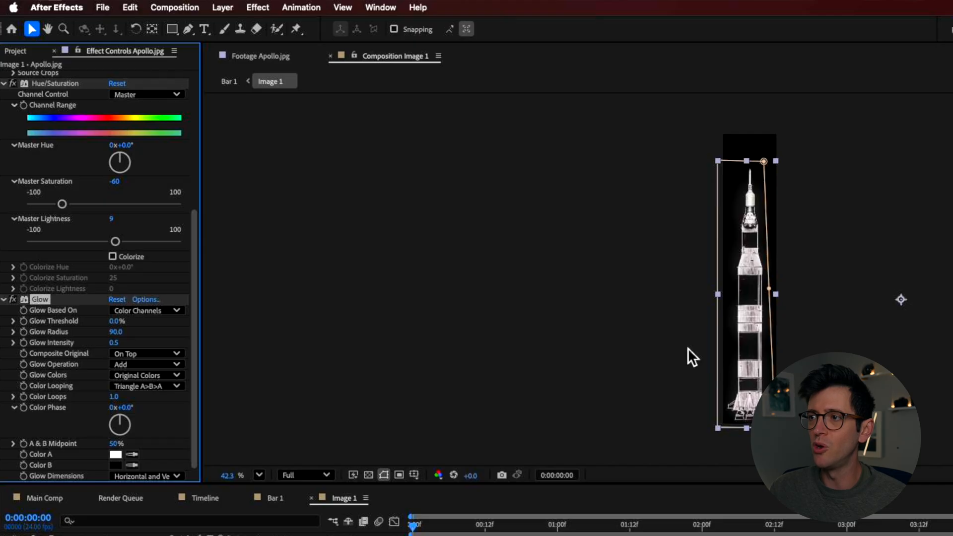
mouse_move(549, 296)
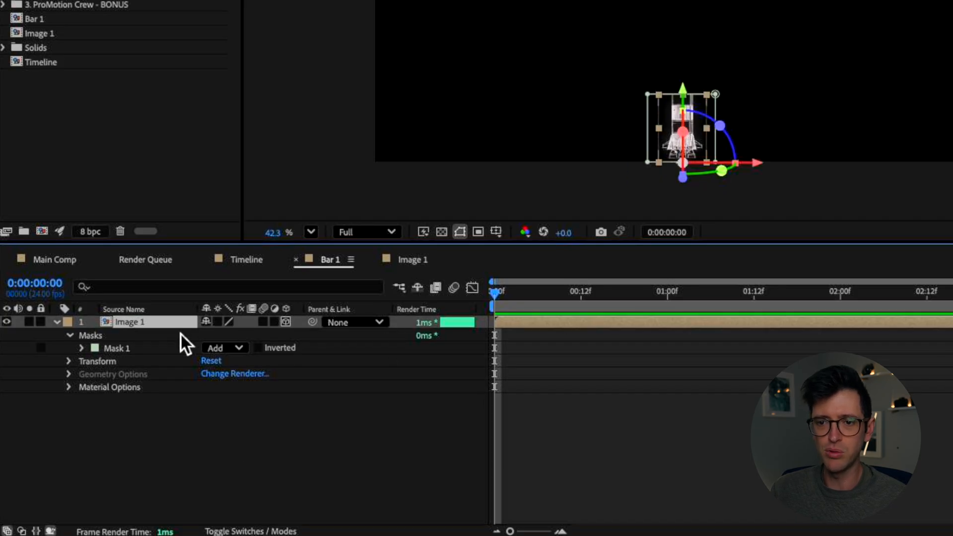
- Select the Image 1 rocket layer in Bar 1 for 3D and rotation edits
click(55, 322)
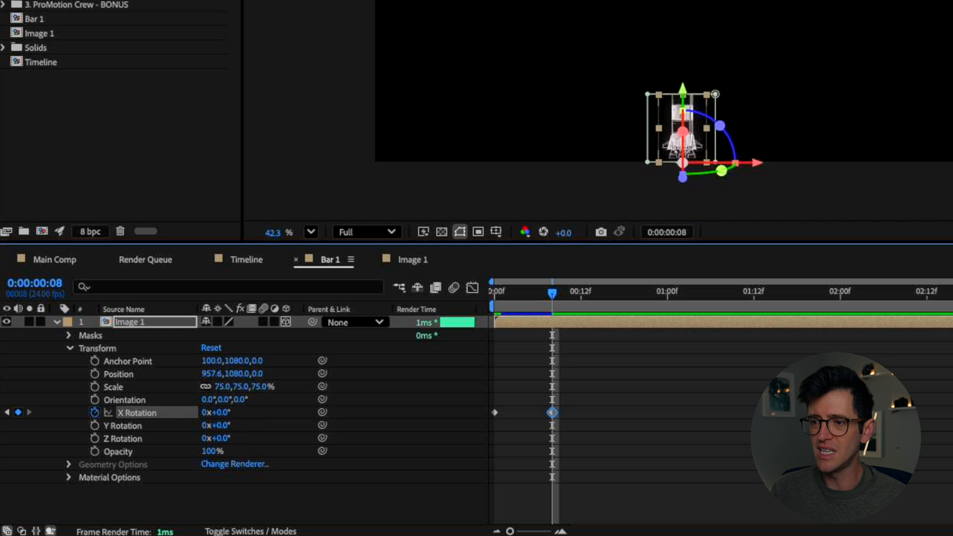
- Shift the upper rocket piece's X Rotation keyframes later and scrub to check the stagger
right_click(552, 412)
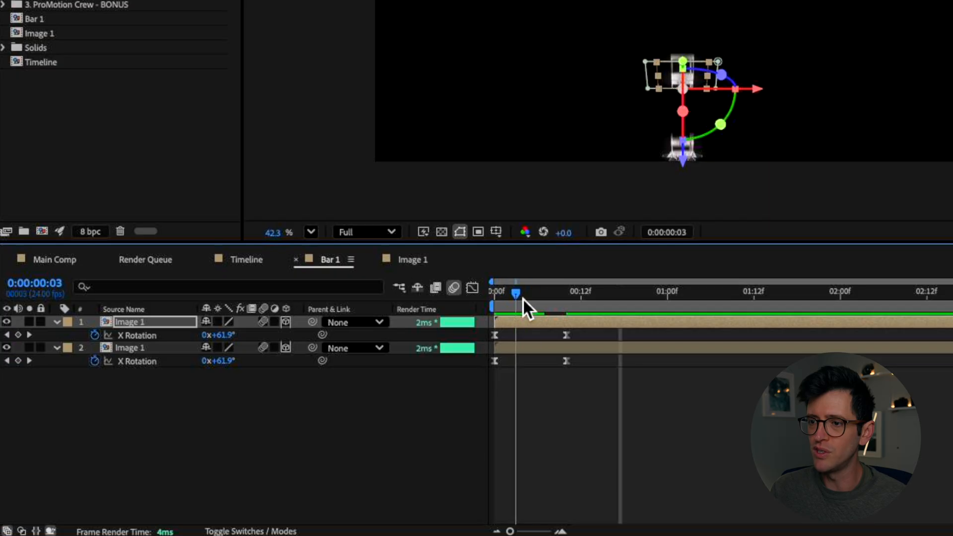
drag(517, 293, 588, 292)
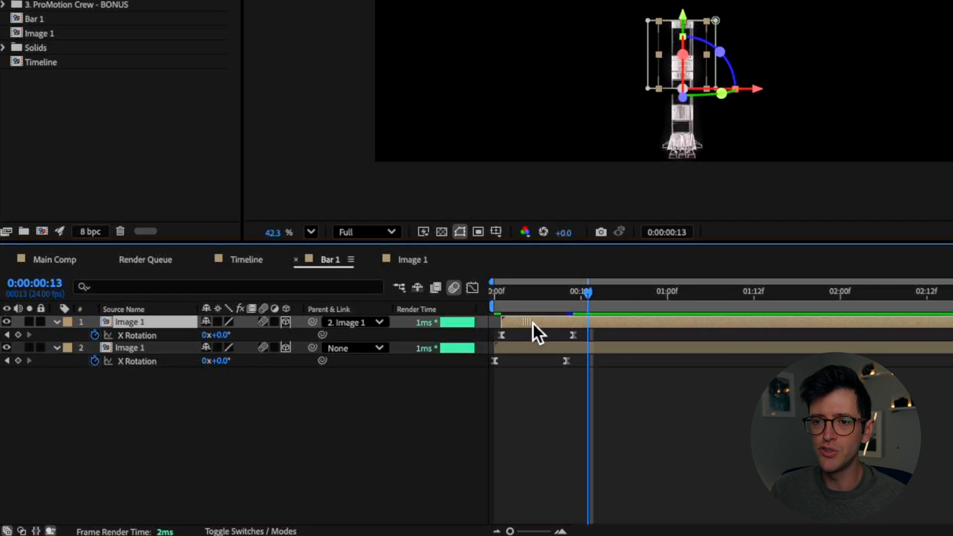
drag(590, 290, 545, 290)
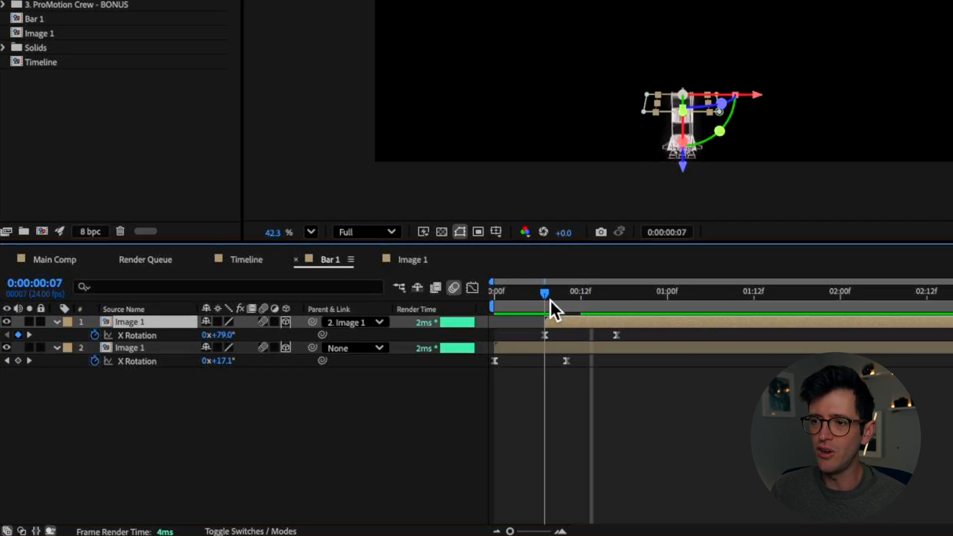
drag(544, 293, 499, 292)
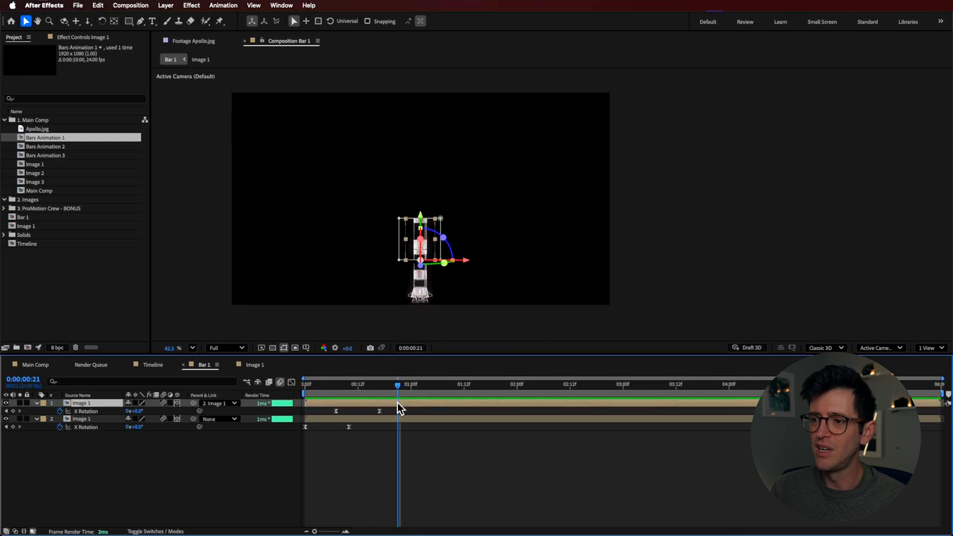
- Duplicate the rocket piece and parent the top piece to the middle one
key(cmd+d)
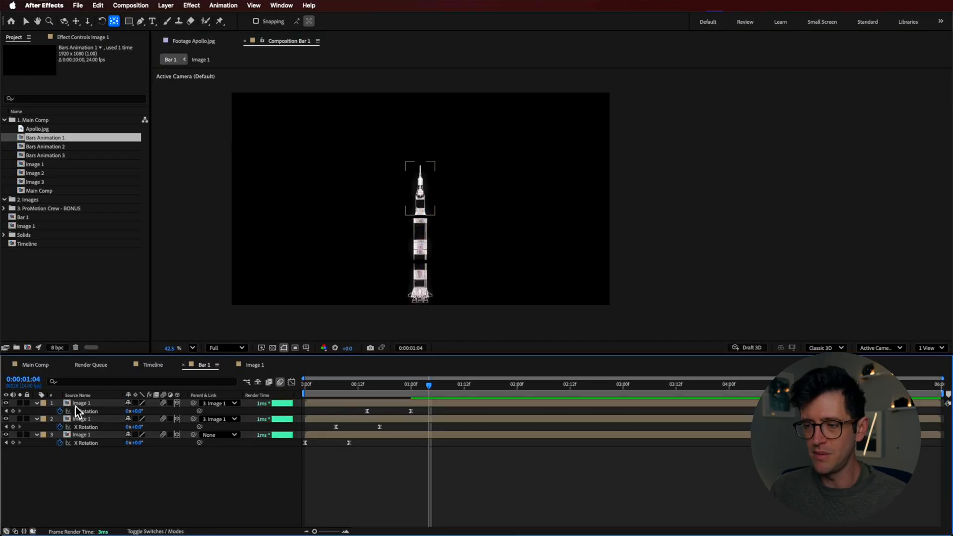
click(81, 403)
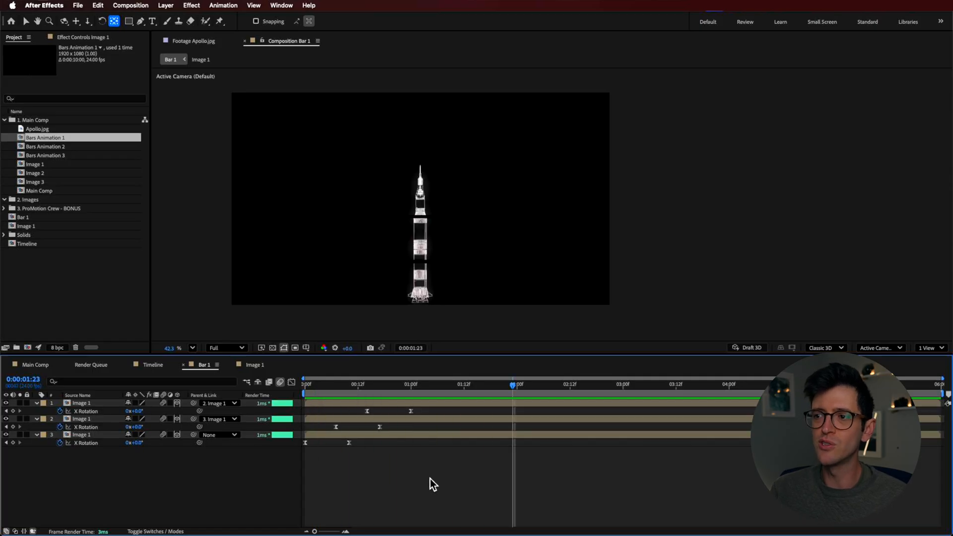
mouse_move(269, 368)
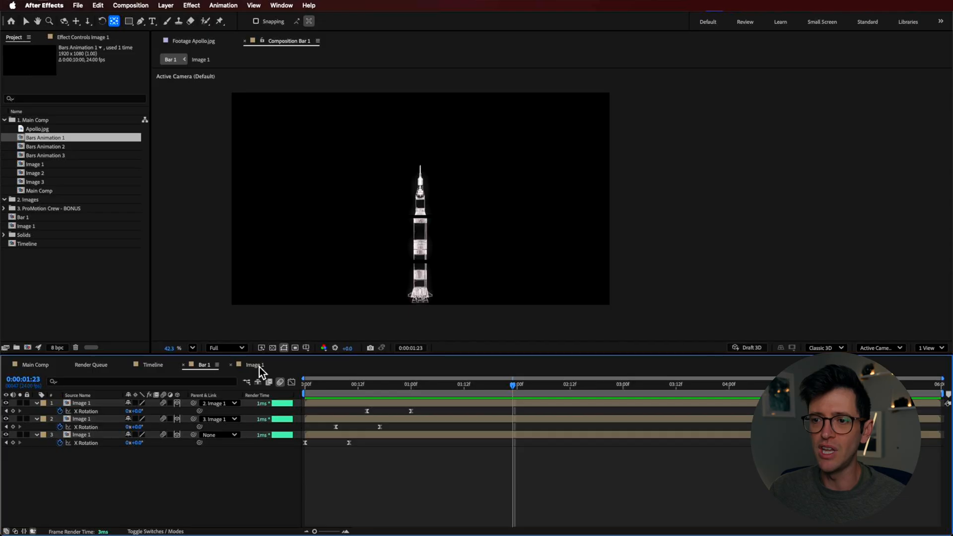
- Add a dark gray solid layer behind the rocket in Image 1
right_click(82, 403)
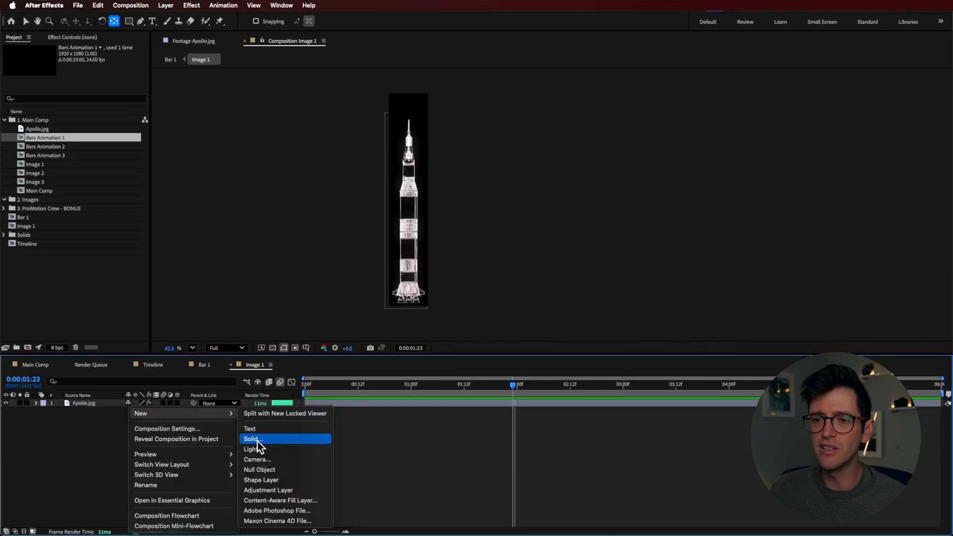
click(252, 439)
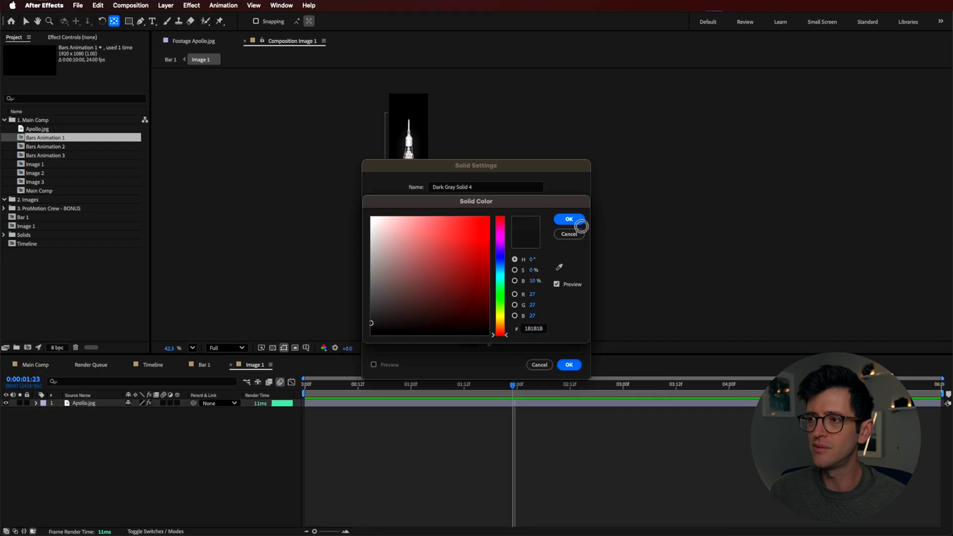
click(568, 219)
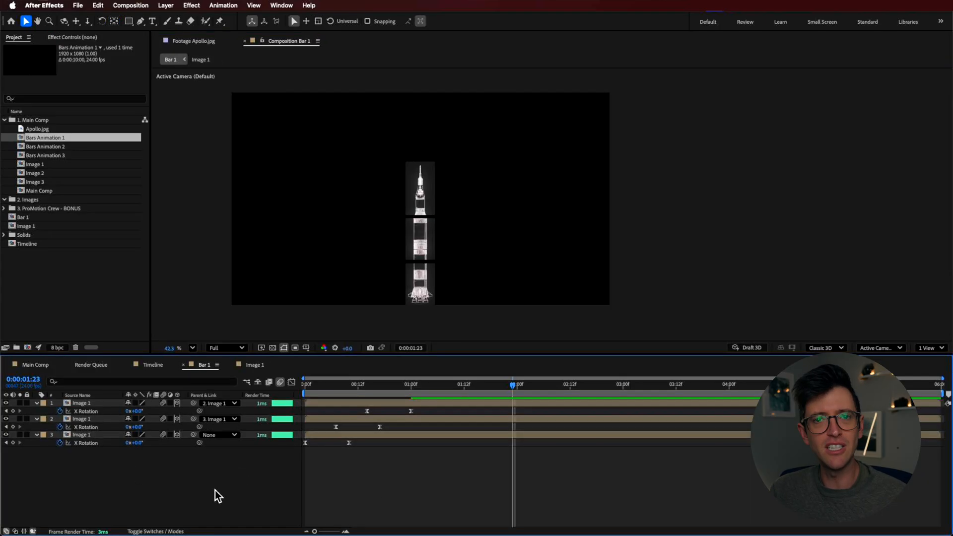
mouse_move(49, 313)
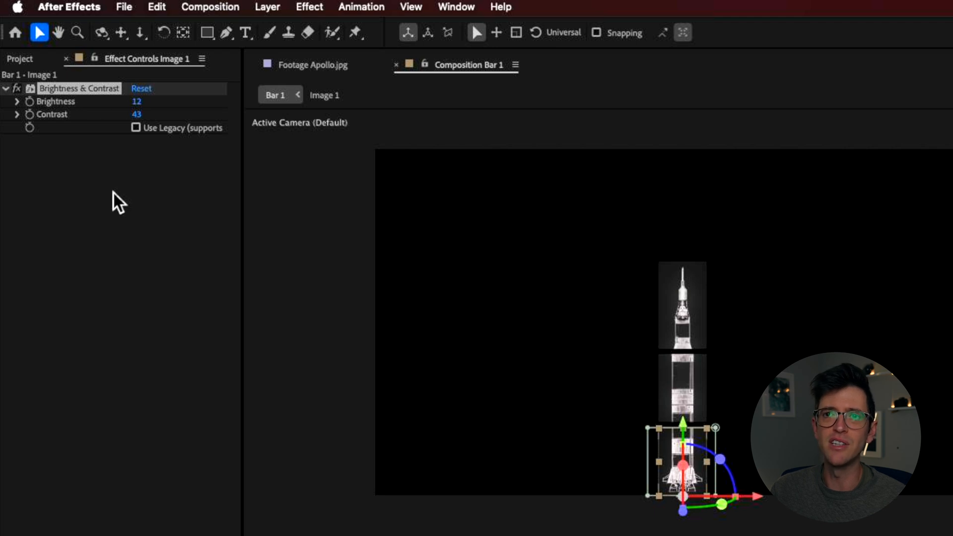
mouse_move(134, 131)
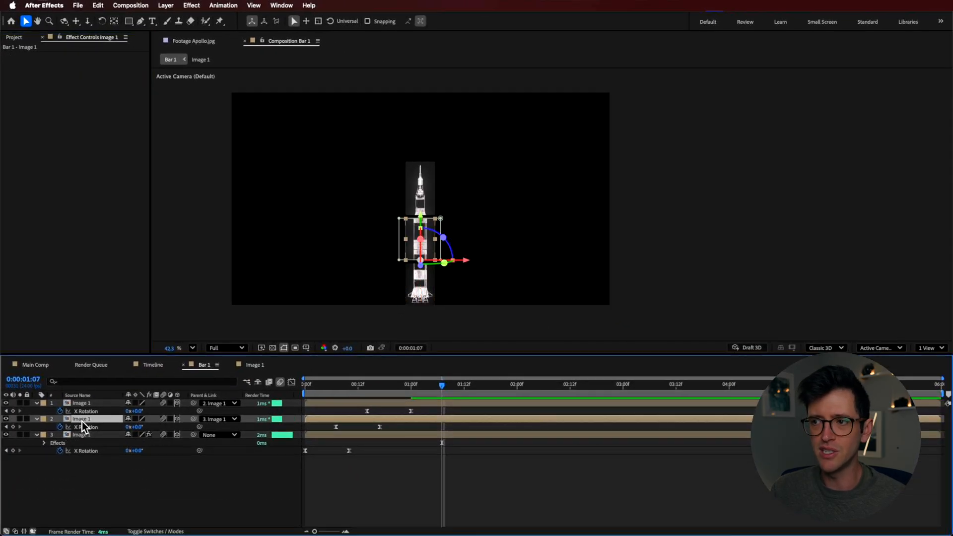
- Select the middle rocket piece for the Brightness & Contrast adjustment (Brightness 12, Contrast 43)
click(81, 419)
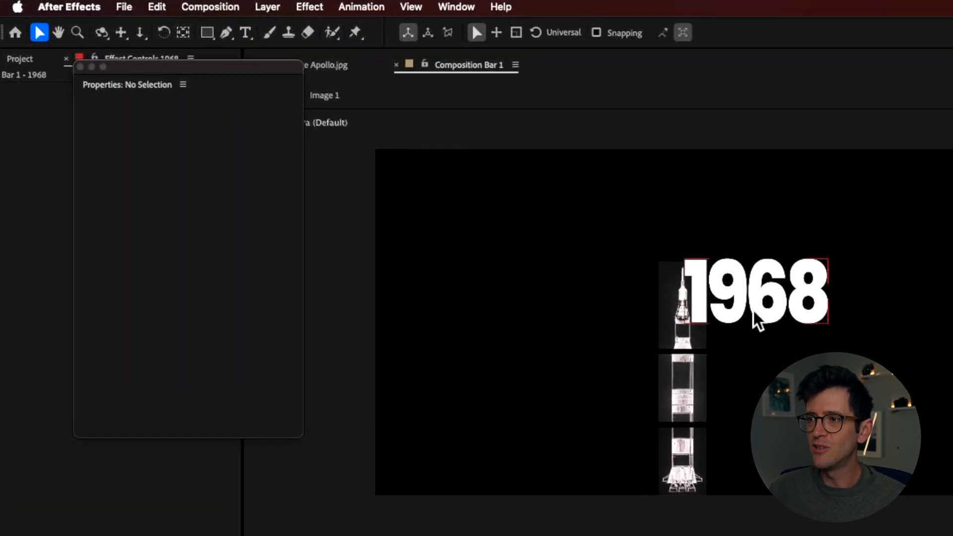
- Select the 1968 text layer and type 98 to scale it down
click(754, 292)
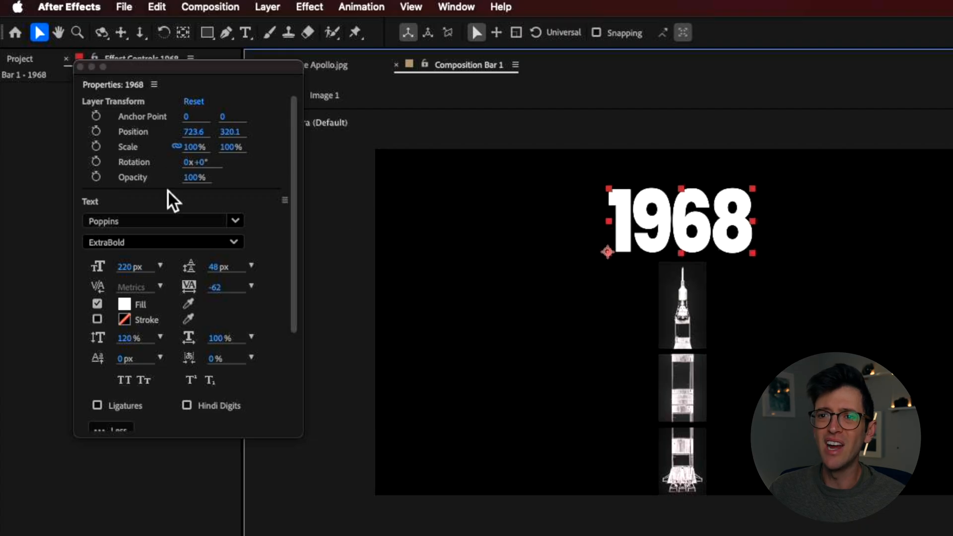
text(98)
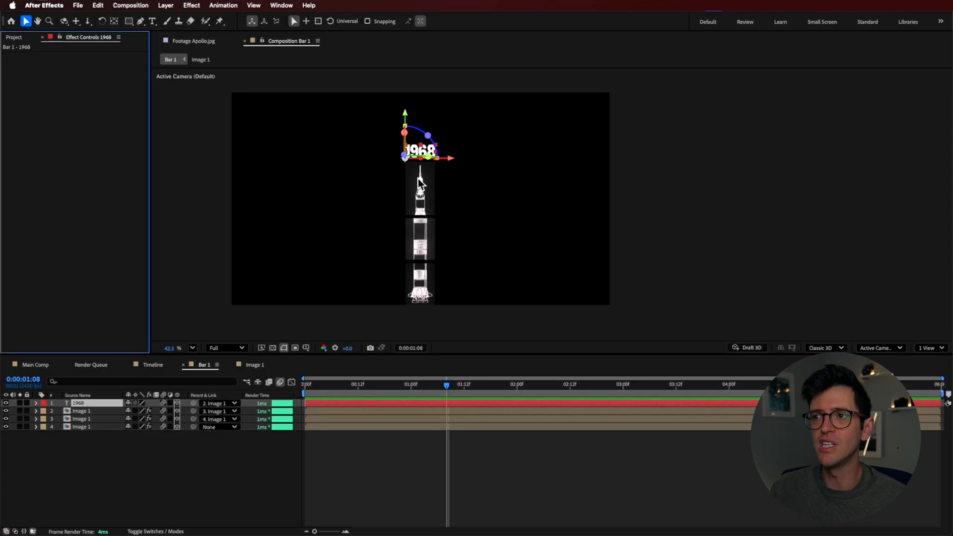
- Apply Glow to the 1968 label, widen its radius, and return to the Timeline composition
click(281, 5)
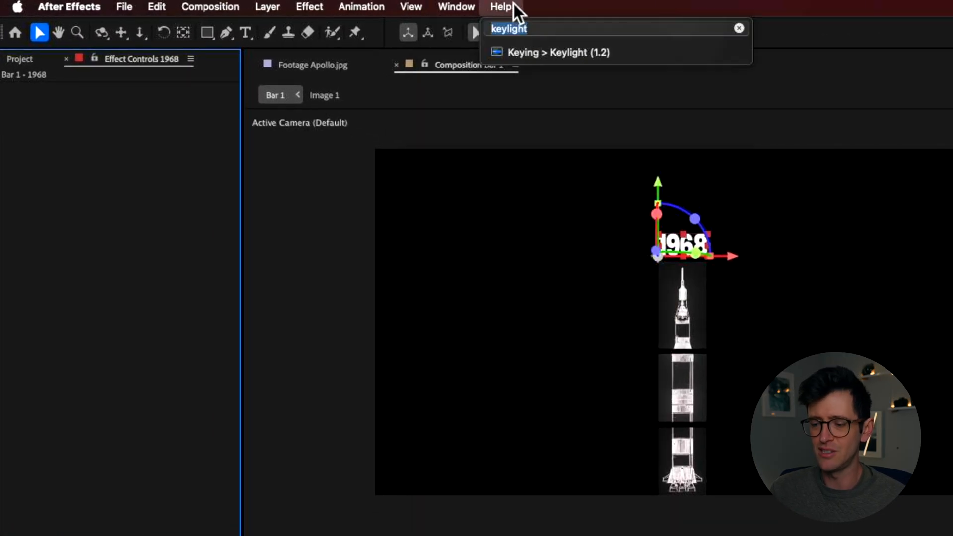
text(glow)
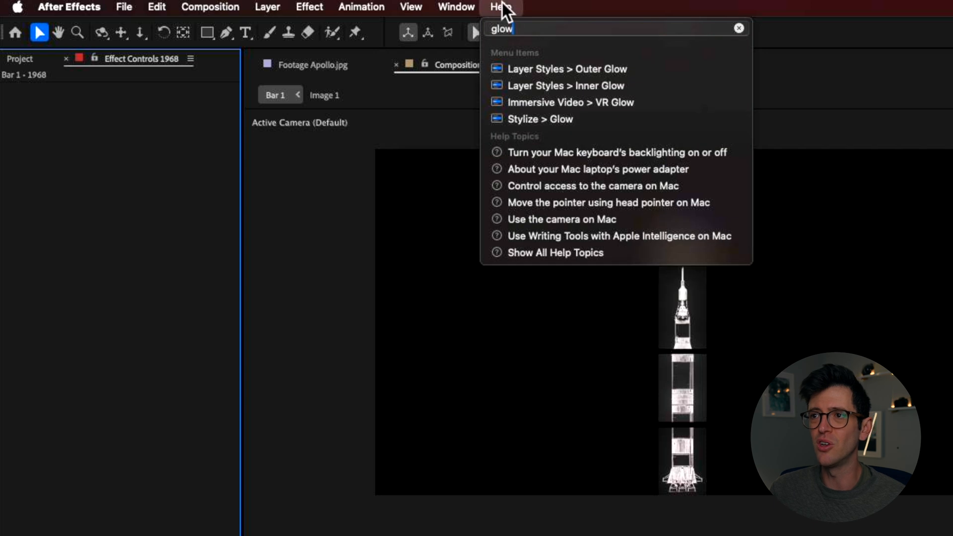
click(539, 118)
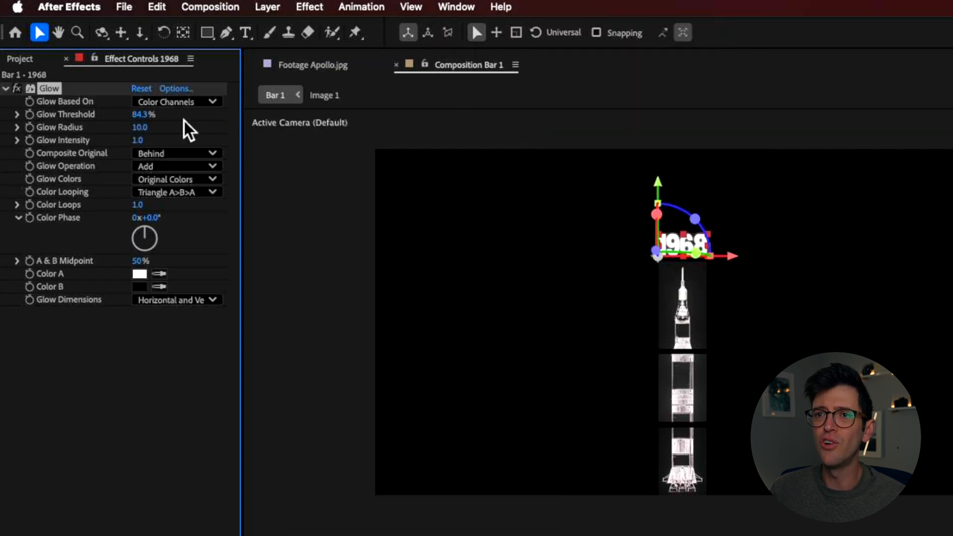
drag(140, 127, 213, 127)
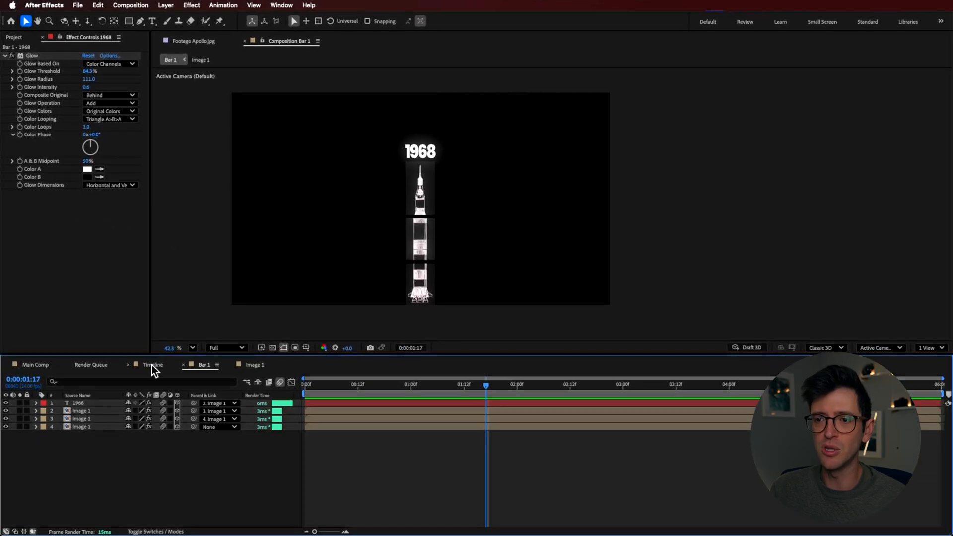
click(152, 365)
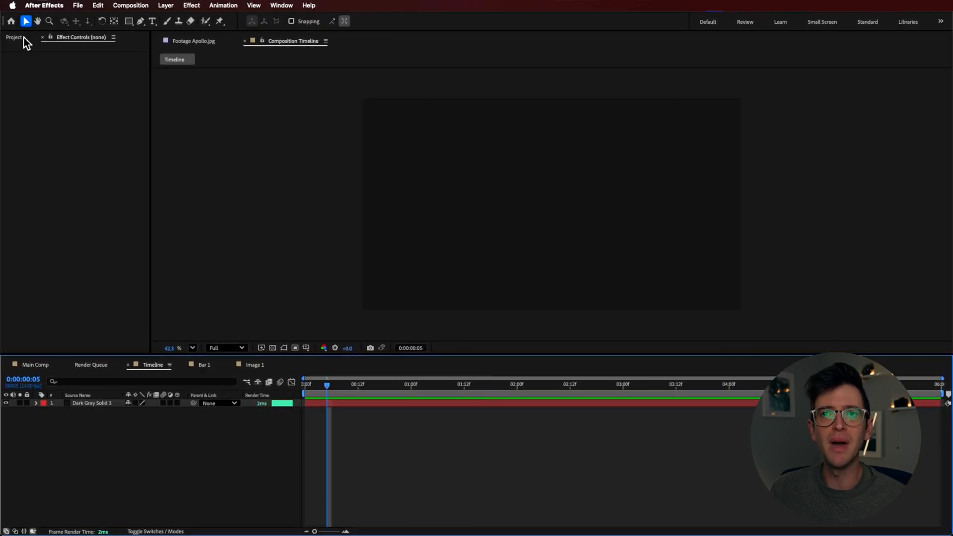
- Show the Project panel's item list and deselect all layers in the Timeline composition
click(13, 37)
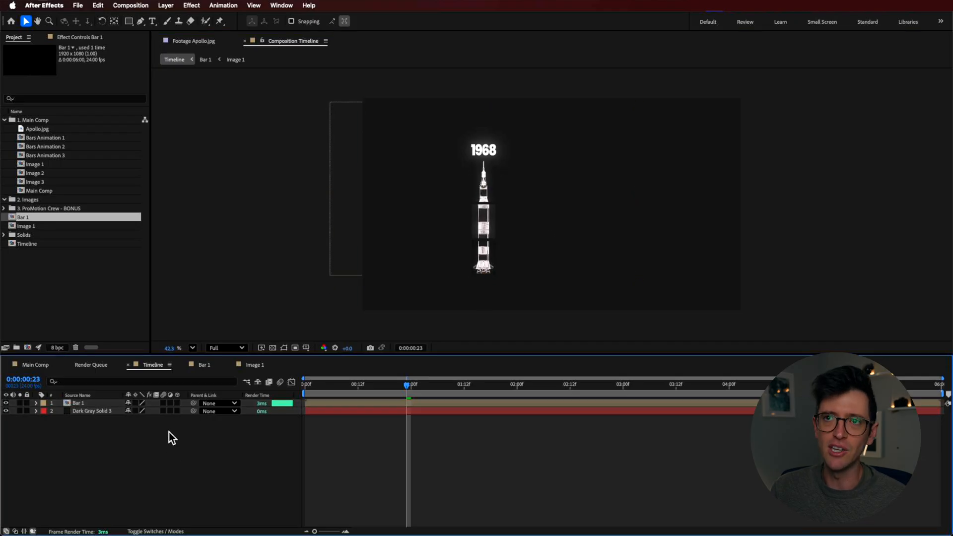
click(141, 21)
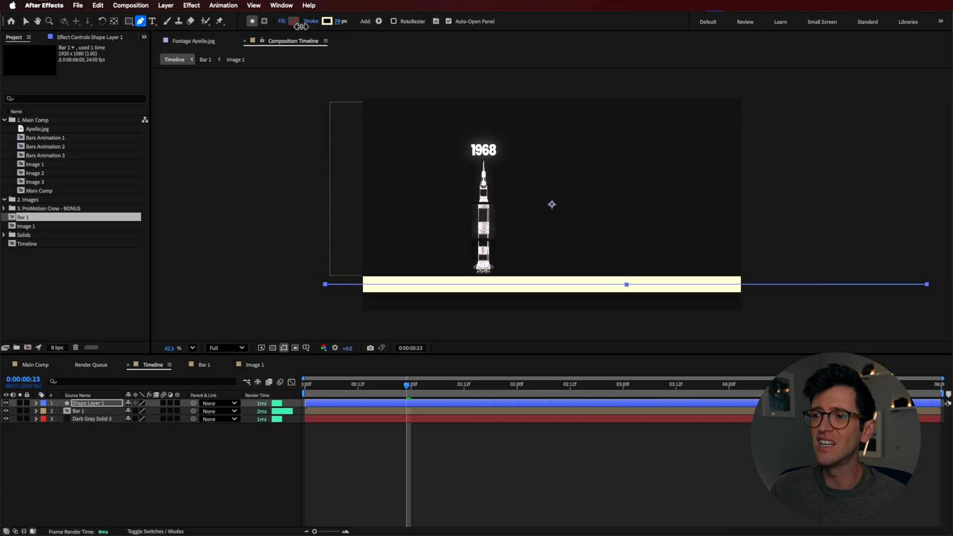
- Give the line no fill and a yellow stroke, and rename its layer Timeline
click(282, 21)
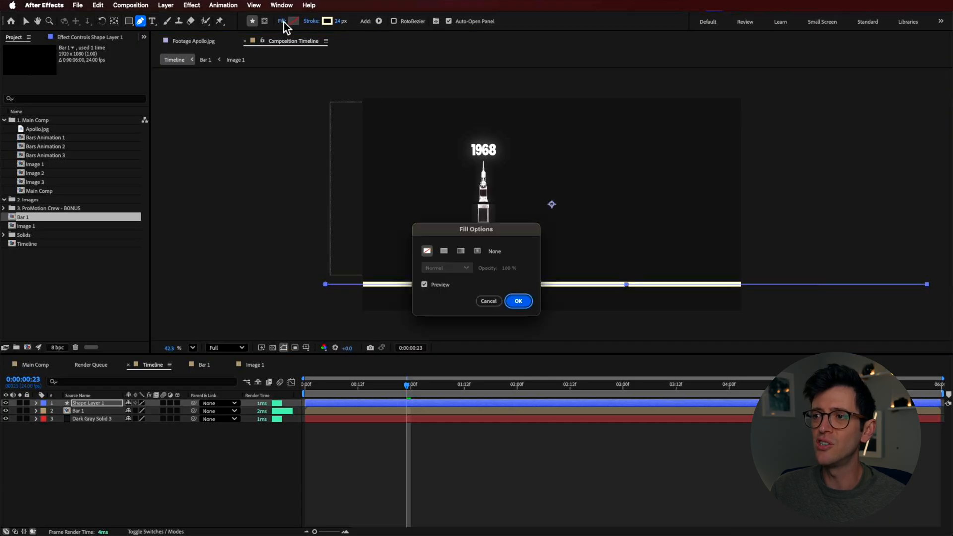
click(517, 301)
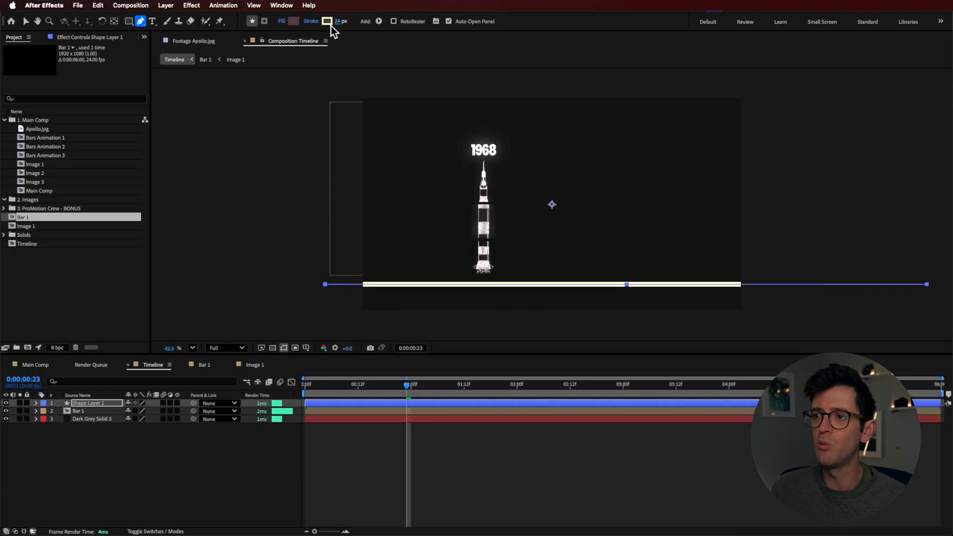
click(327, 21)
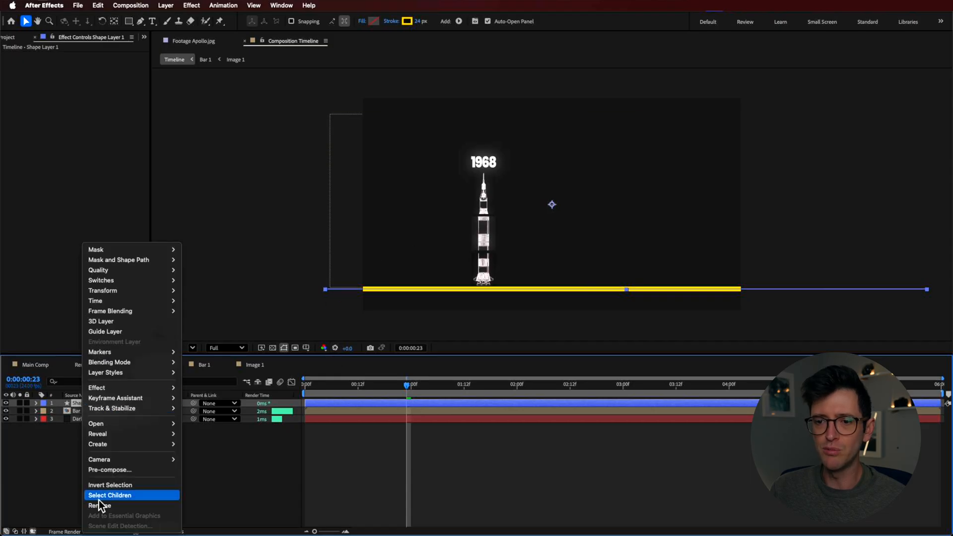
click(100, 505)
text(Timeline)
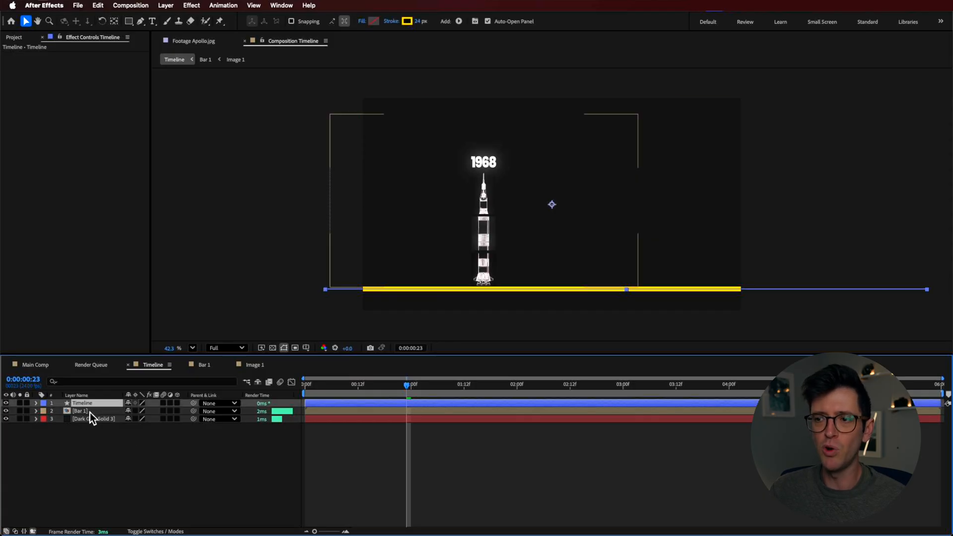
click(80, 411)
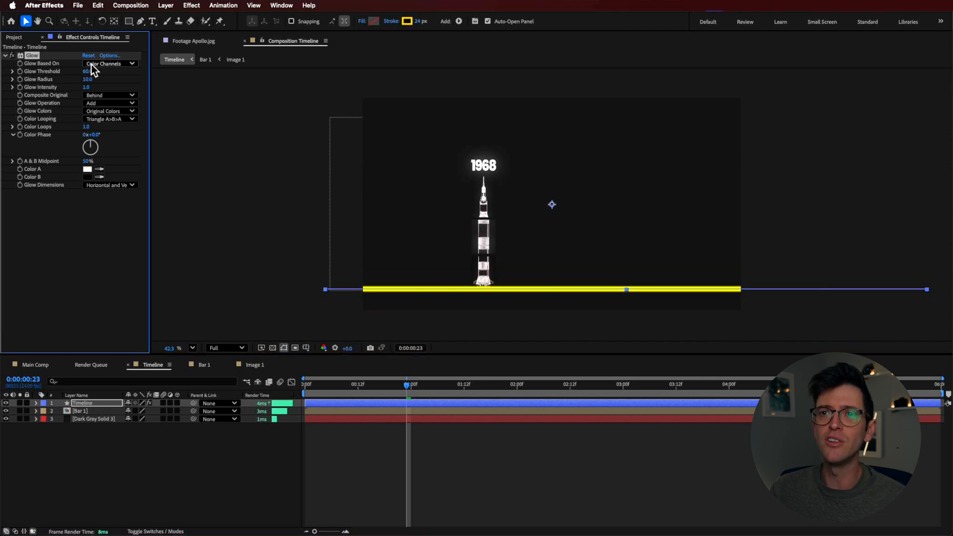
mouse_move(116, 110)
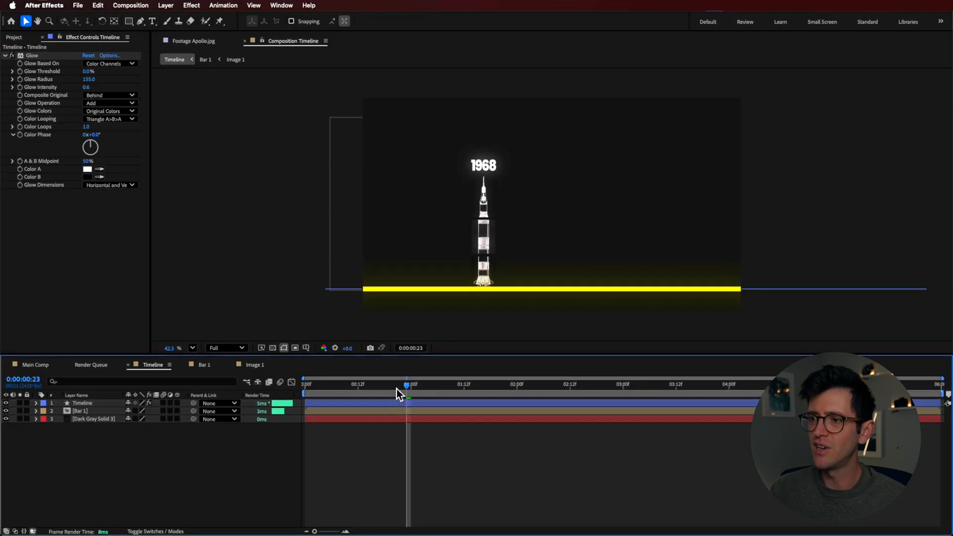
- Move to the one-second mark and select the yellow Timeline line layer
click(411, 384)
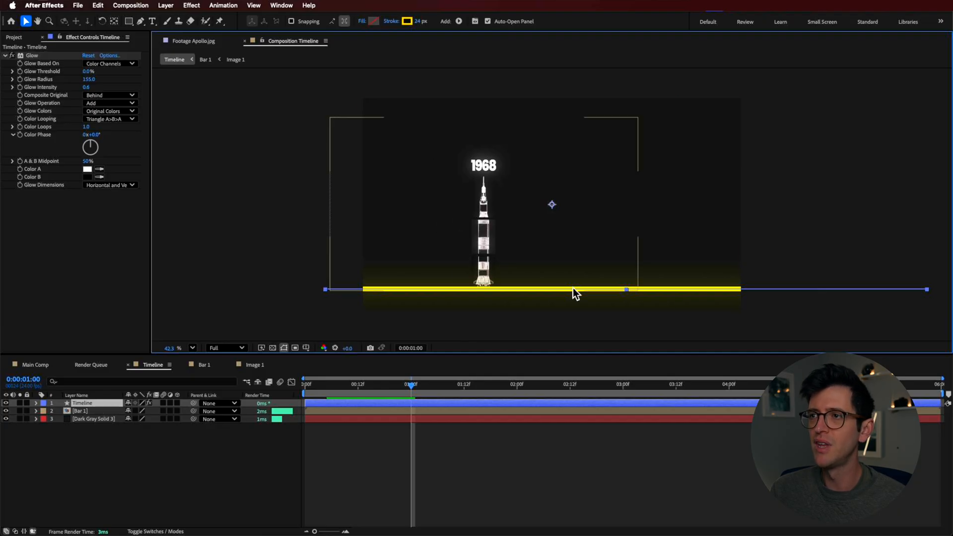
click(43, 403)
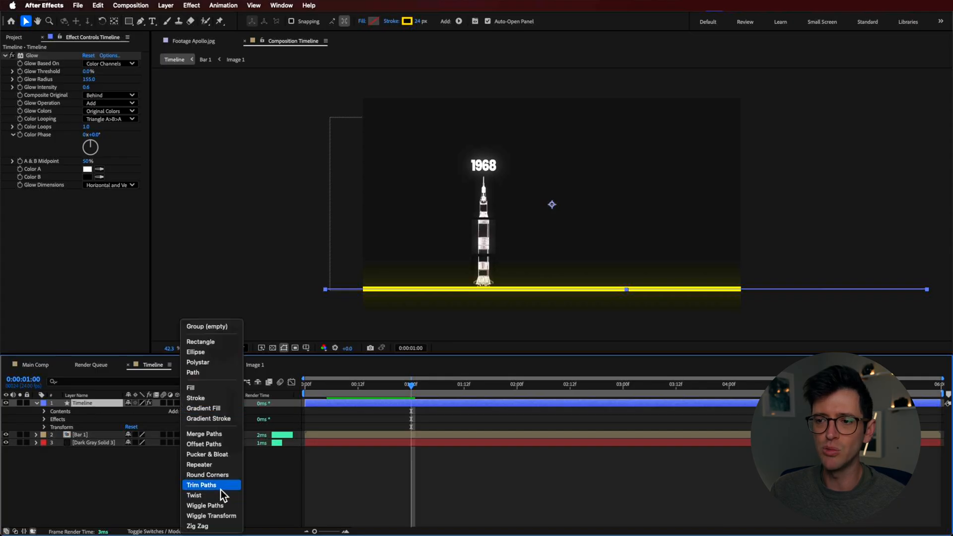
- Keyframe the Timeline line's Trim Paths End from 0% until it reaches the 1968 rocket
click(202, 485)
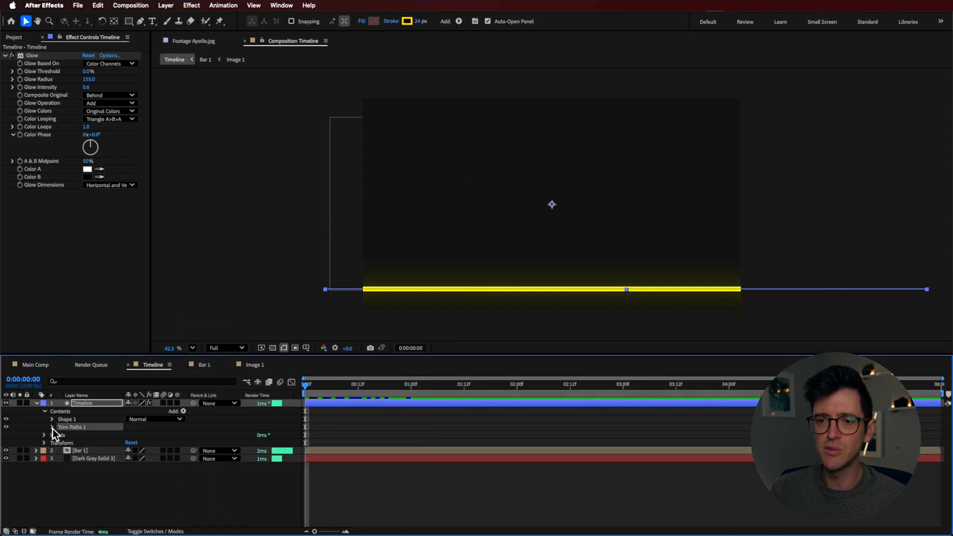
click(52, 427)
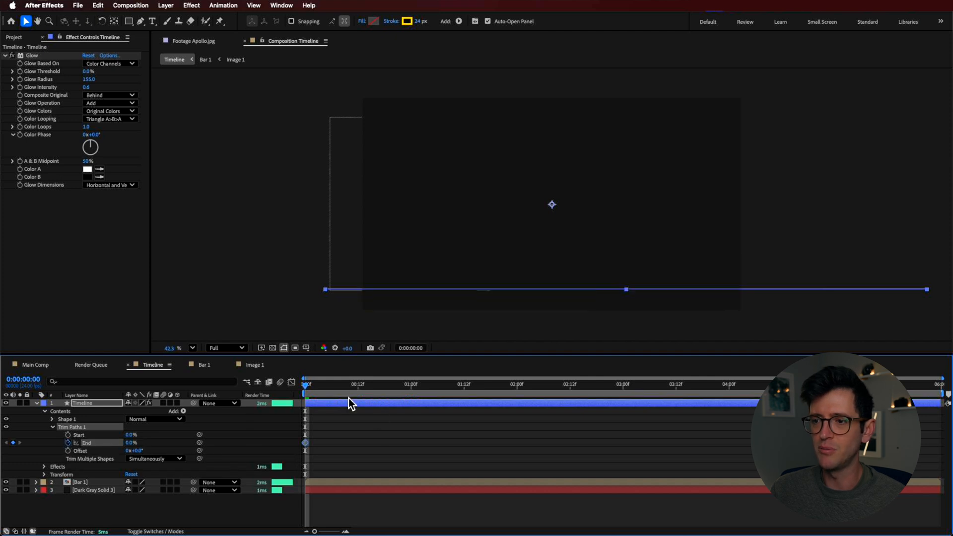
click(742, 384)
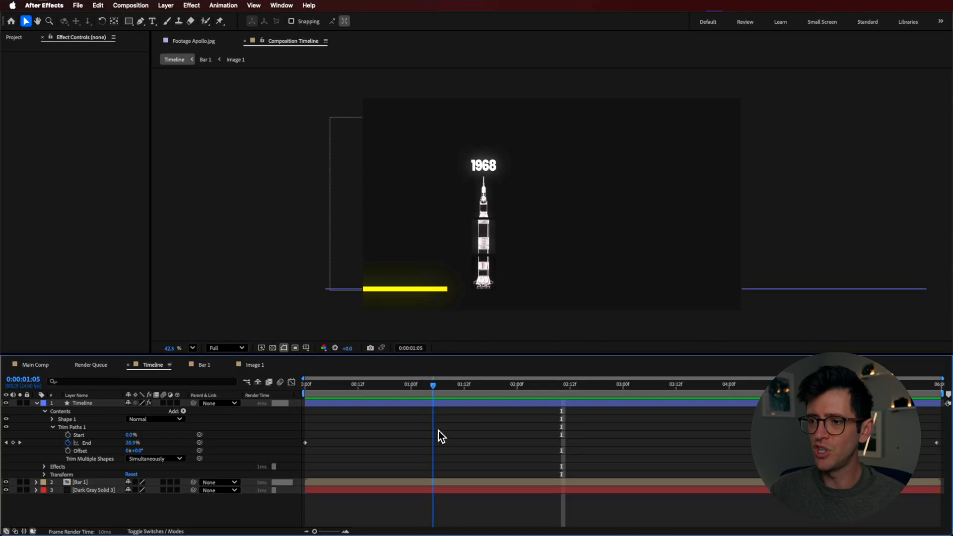
drag(432, 385, 359, 384)
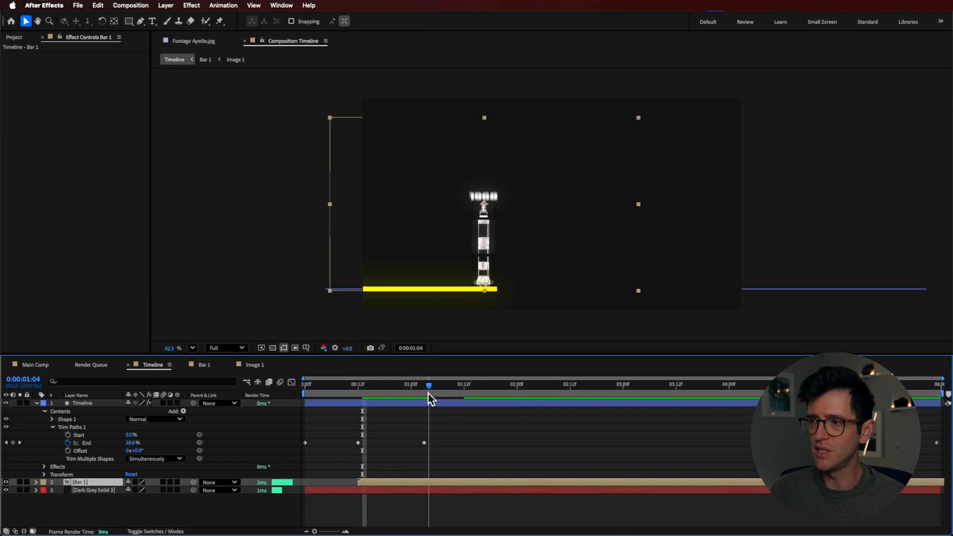
drag(428, 384, 447, 385)
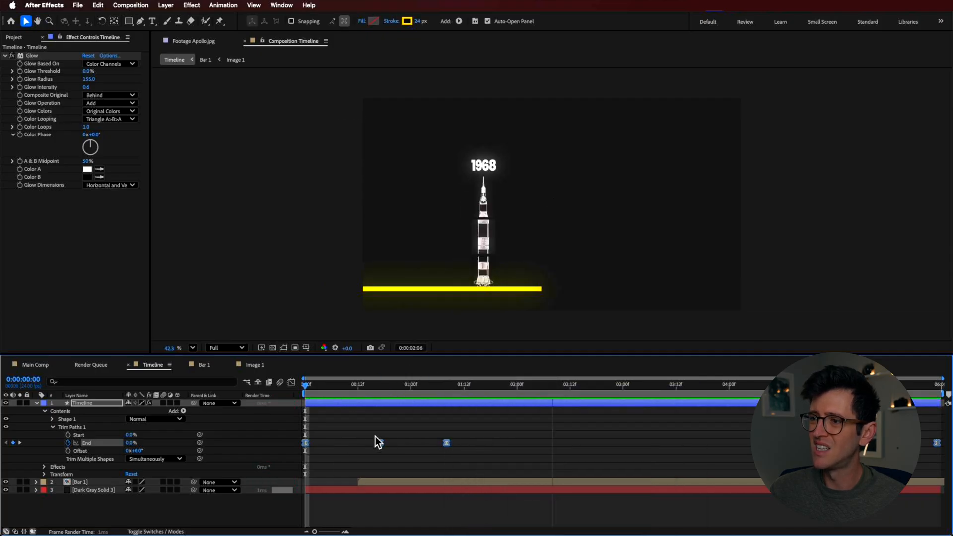
- Set the line's End keyframes to Bezier interpolation and smooth their speed curve
drag(306, 383, 649, 383)
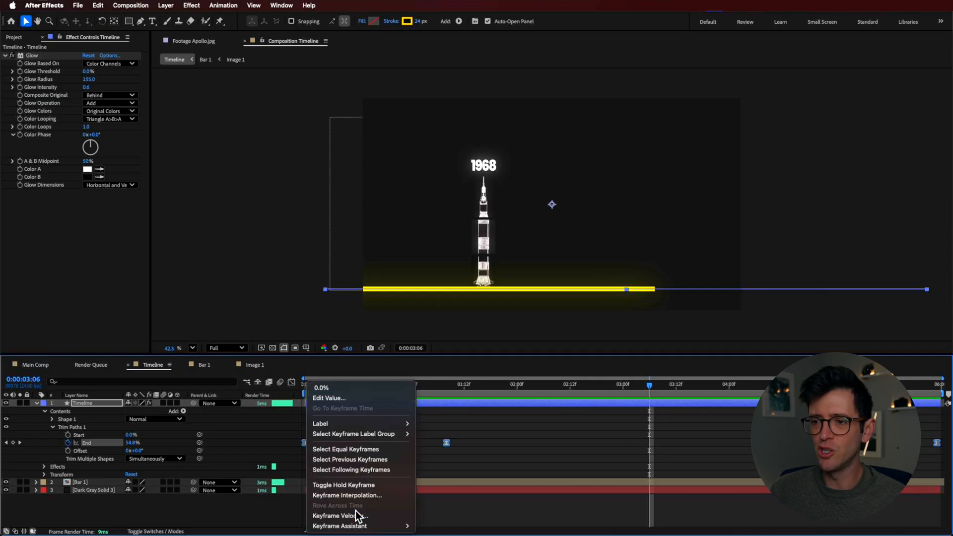
click(347, 495)
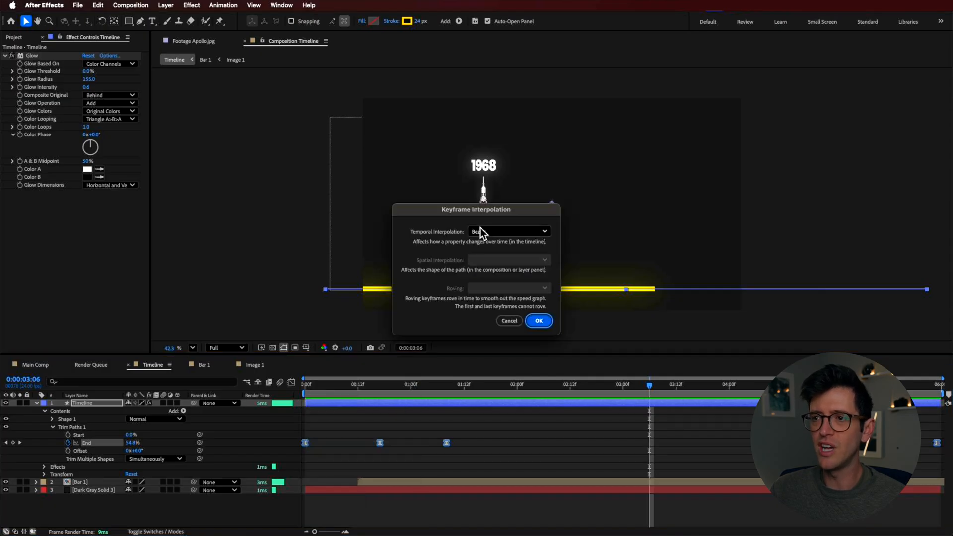
click(537, 321)
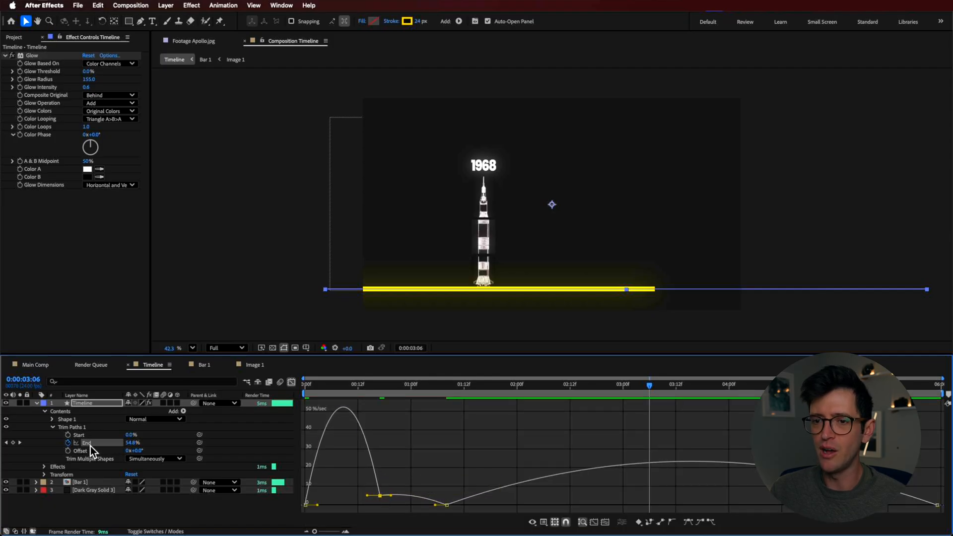
drag(434, 505, 447, 502)
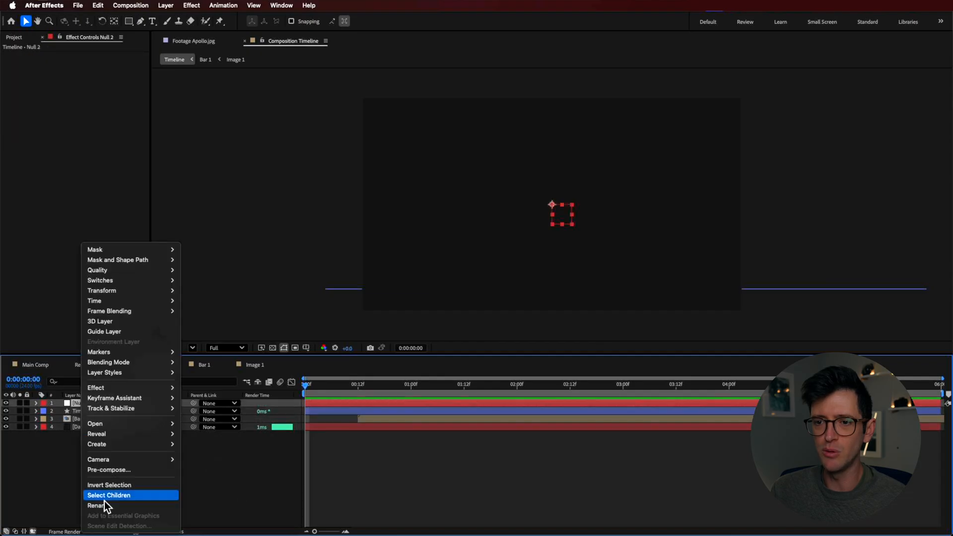
- Rename the null Controller and record its Position and Scale keyframes at a later time
click(95, 505)
text(Contorller)
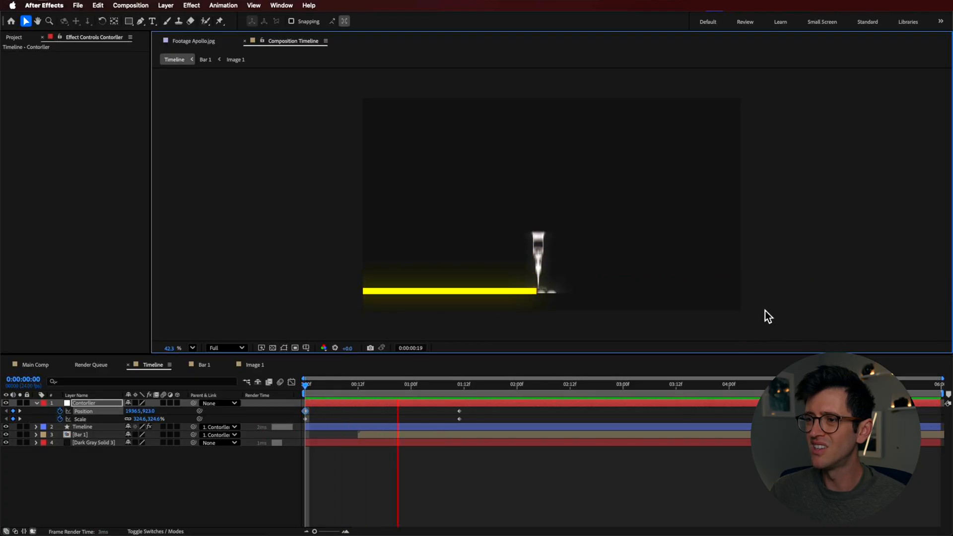
click(460, 384)
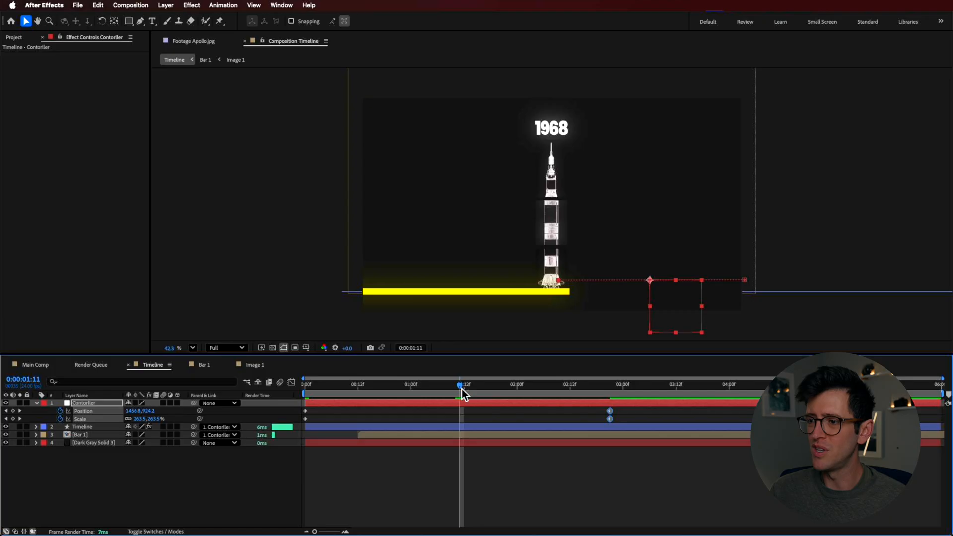
key(Right)
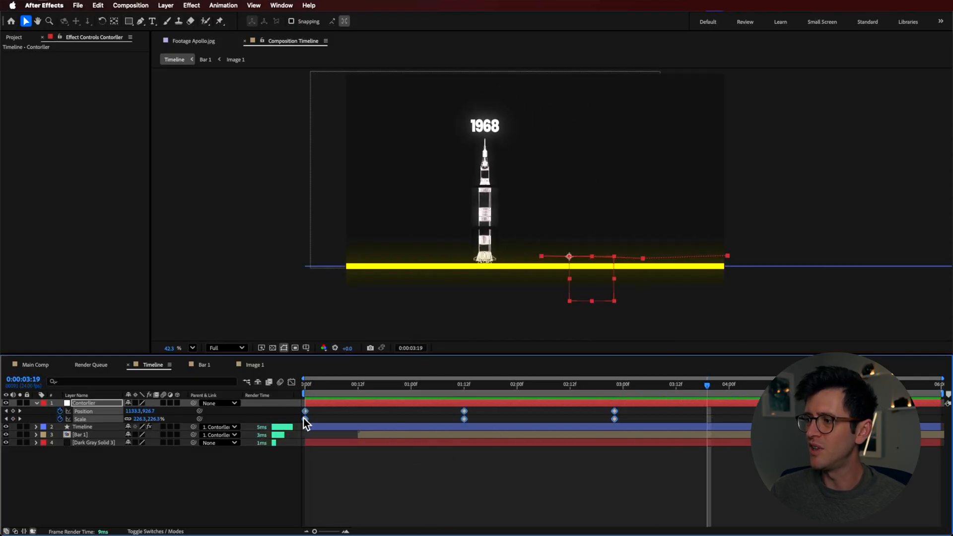
- Apply Easy Ease to the Controller keyframes and open the keyframe interpolation settings
right_click(305, 412)
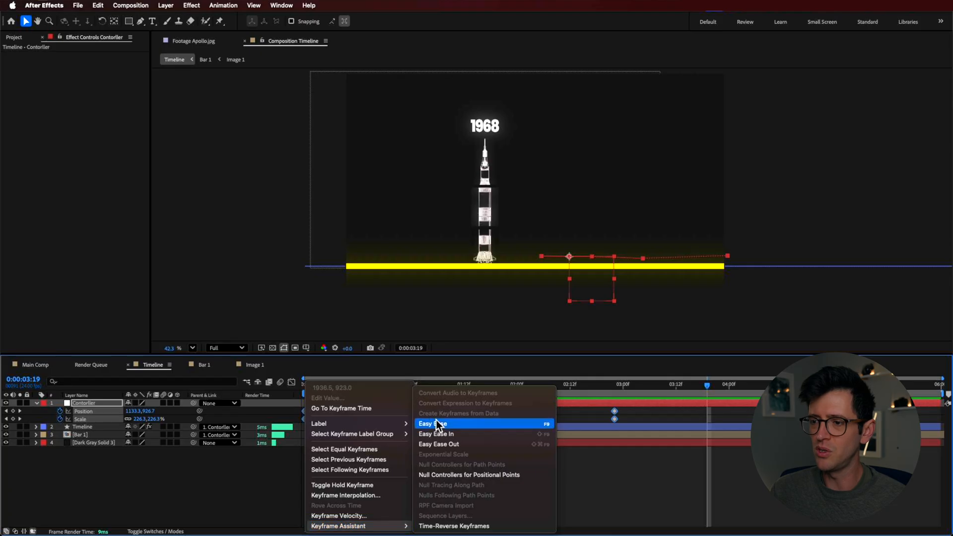
click(433, 423)
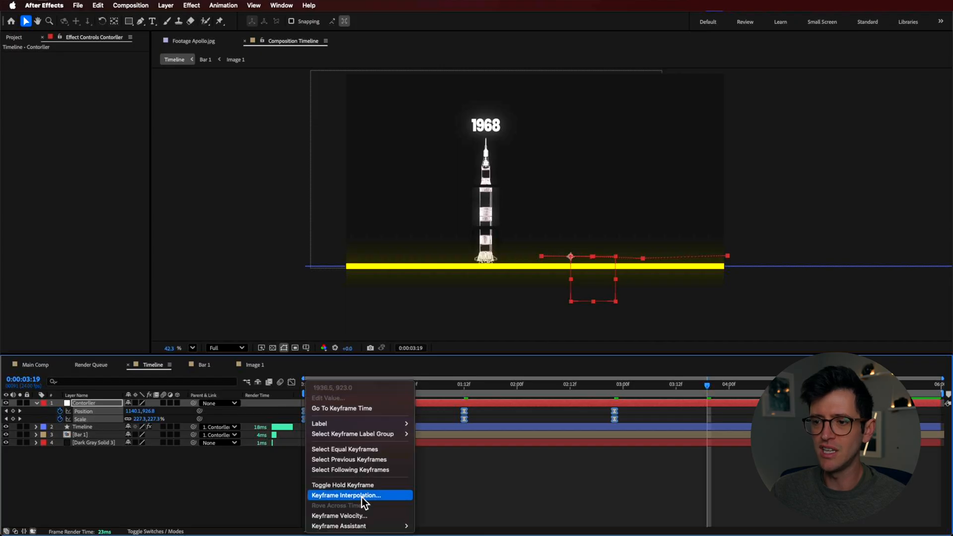
click(345, 495)
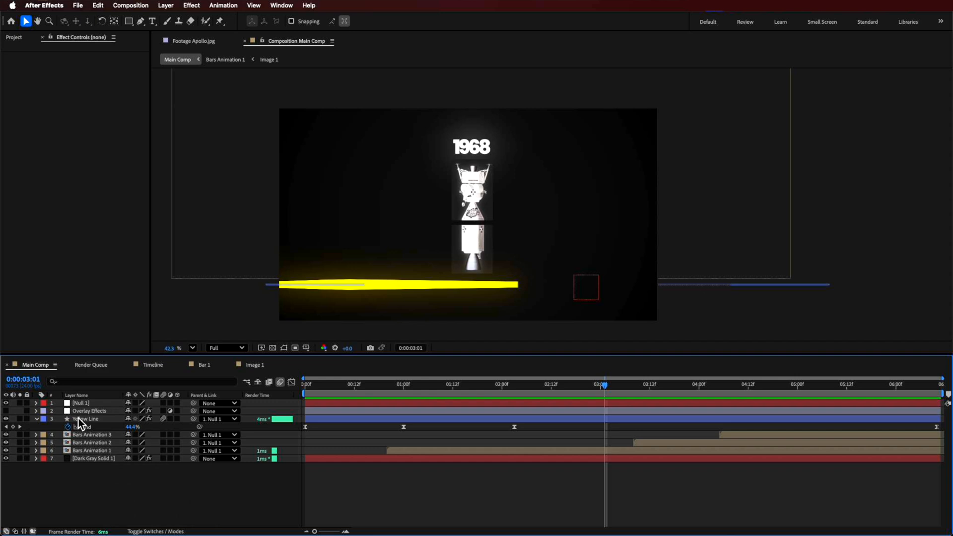
- Inspect the Overlay Effects layer's Add Grain and Posterize Time, then preview Main Comp until all three rockets rise
click(89, 411)
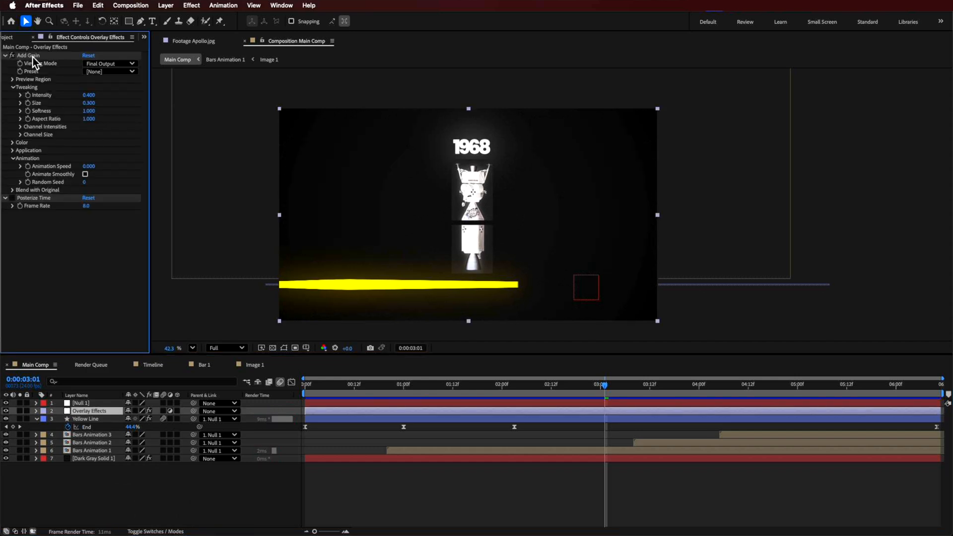
click(309, 5)
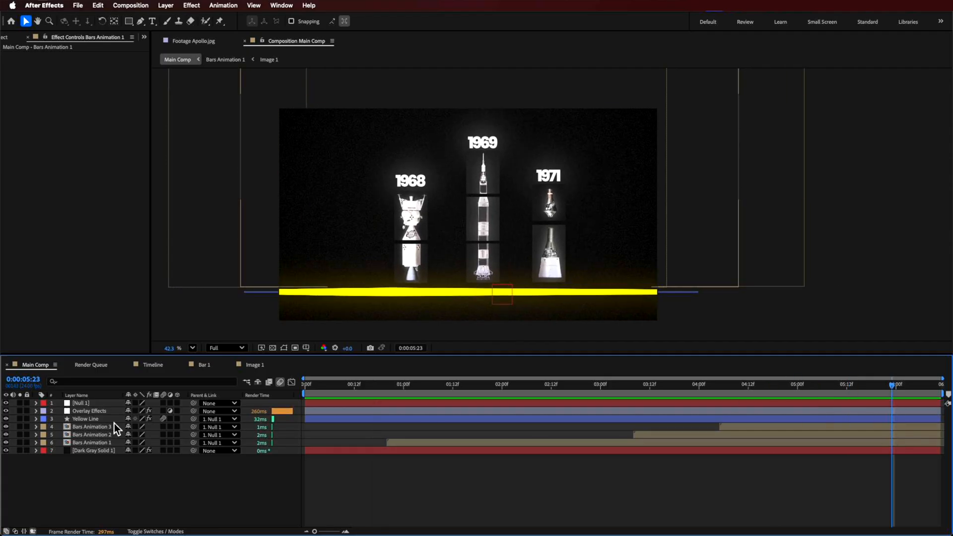
click(91, 427)
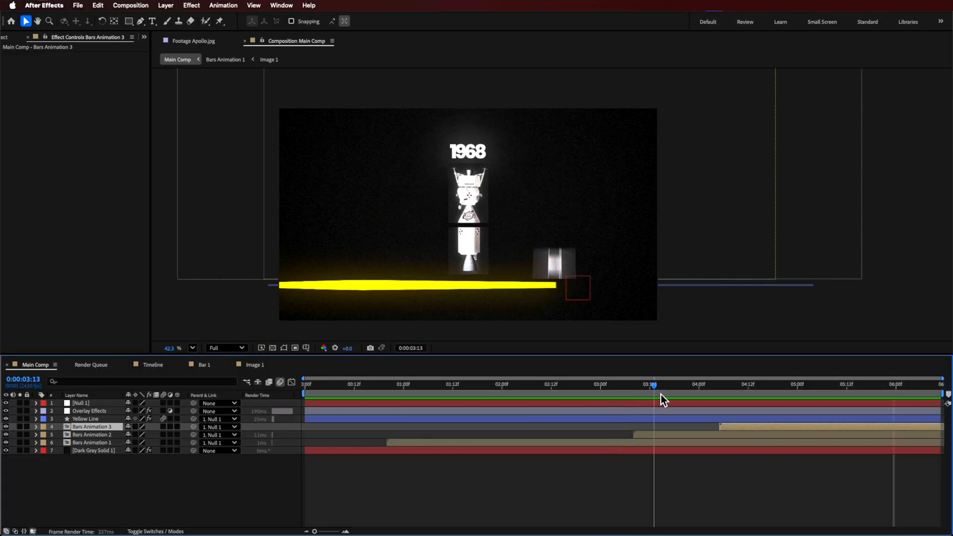
drag(653, 384, 867, 384)
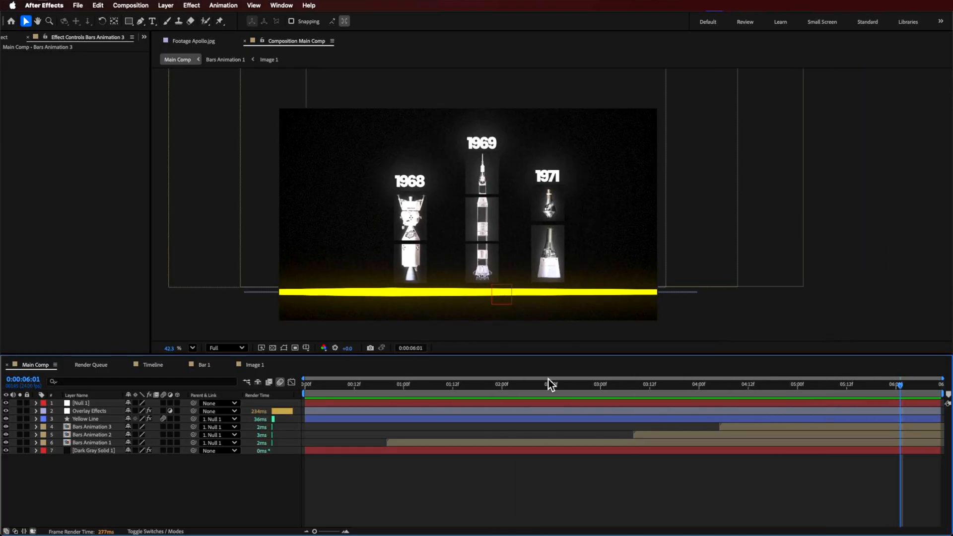
mouse_move(144, 414)
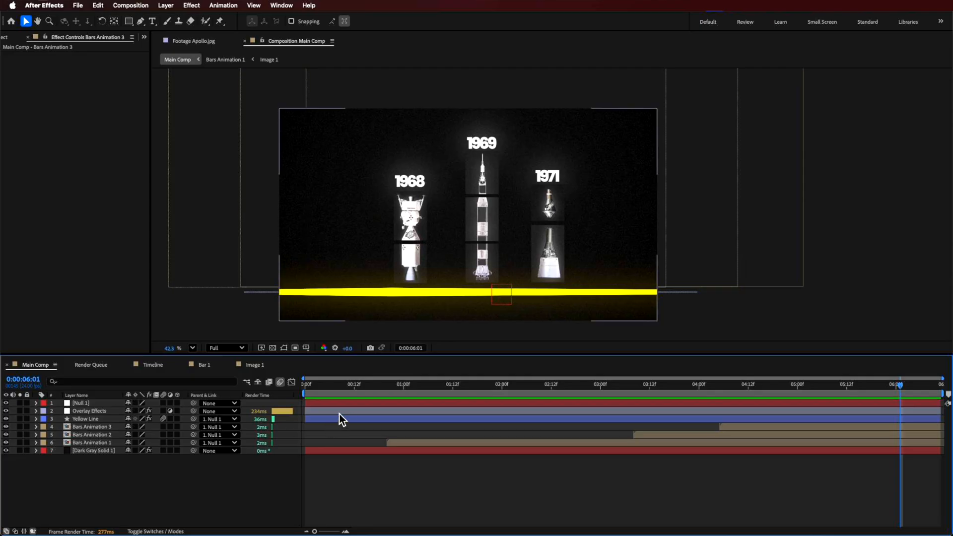
click(267, 59)
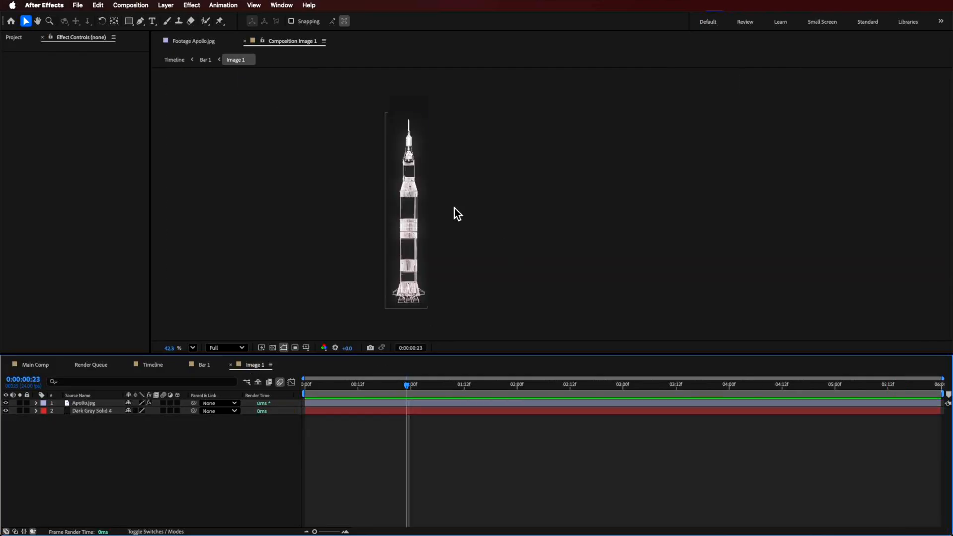
click(83, 404)
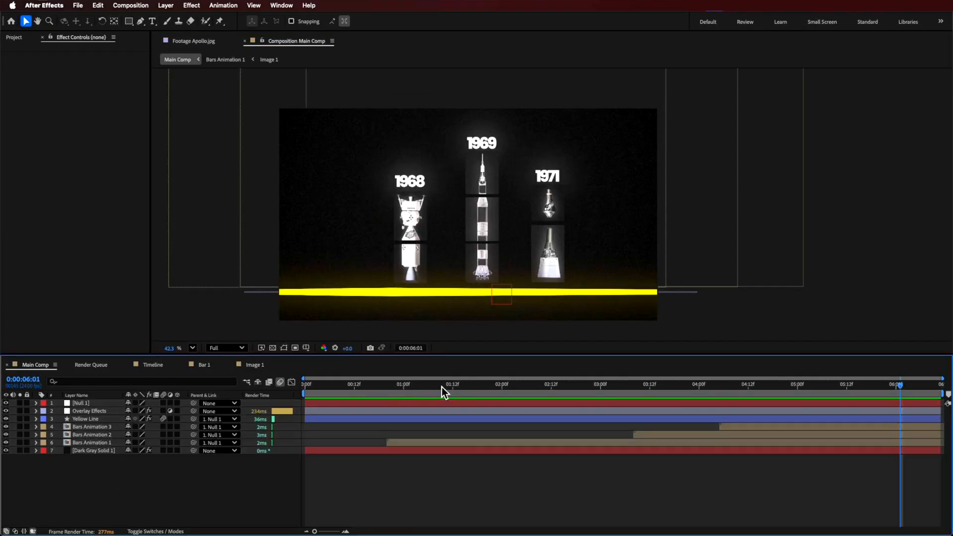
mouse_move(444, 389)
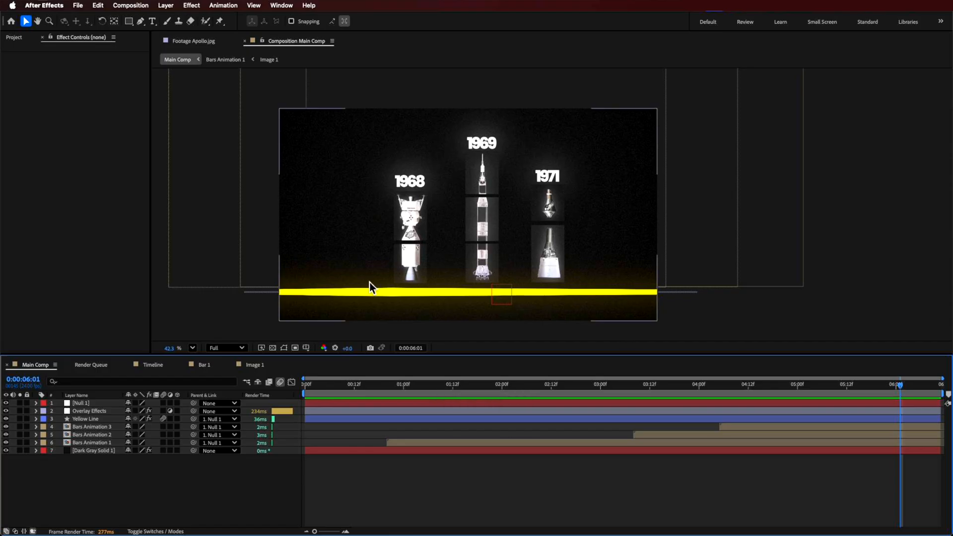
mouse_move(459, 386)
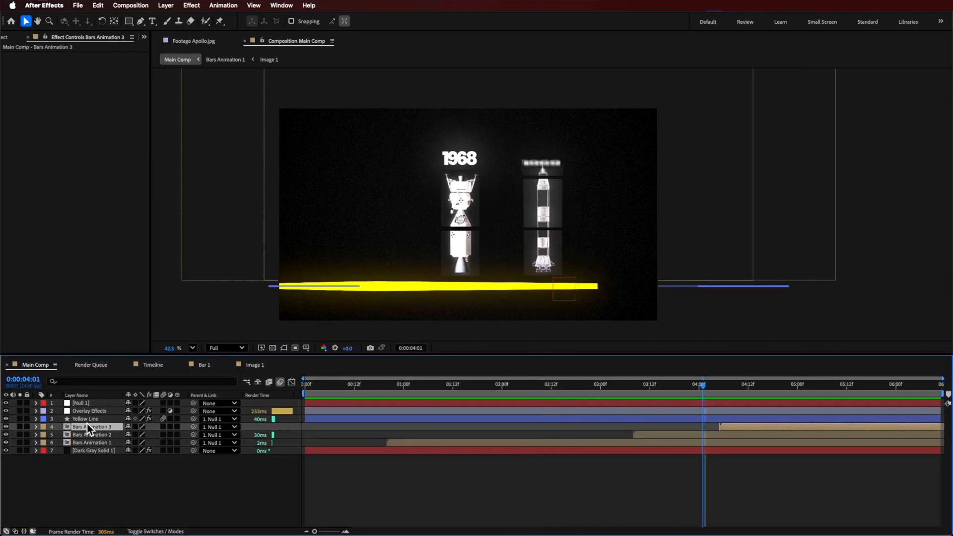
- Select the Yellow Line layer to reveal its Glow and Taper settings (33%/77% lengths, 51%/54% widths)
click(86, 419)
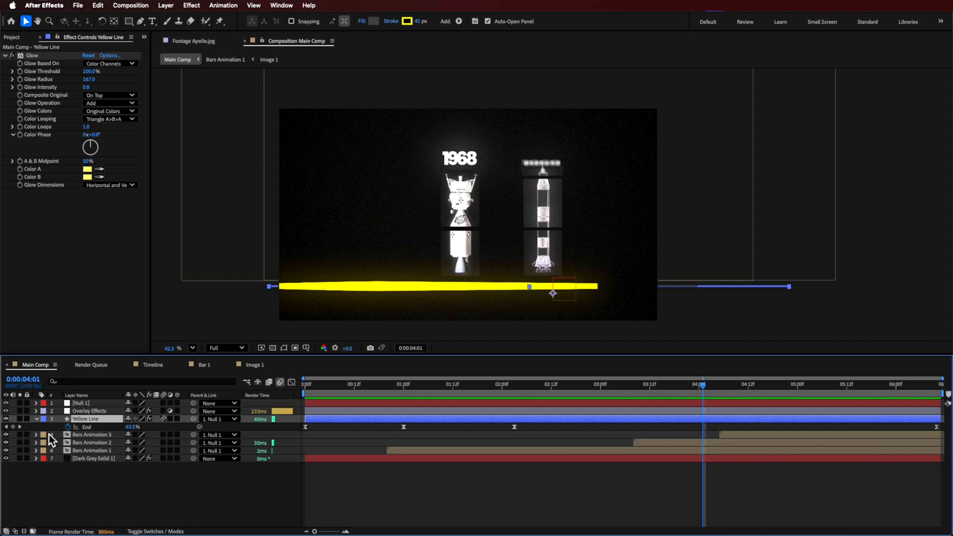
click(36, 419)
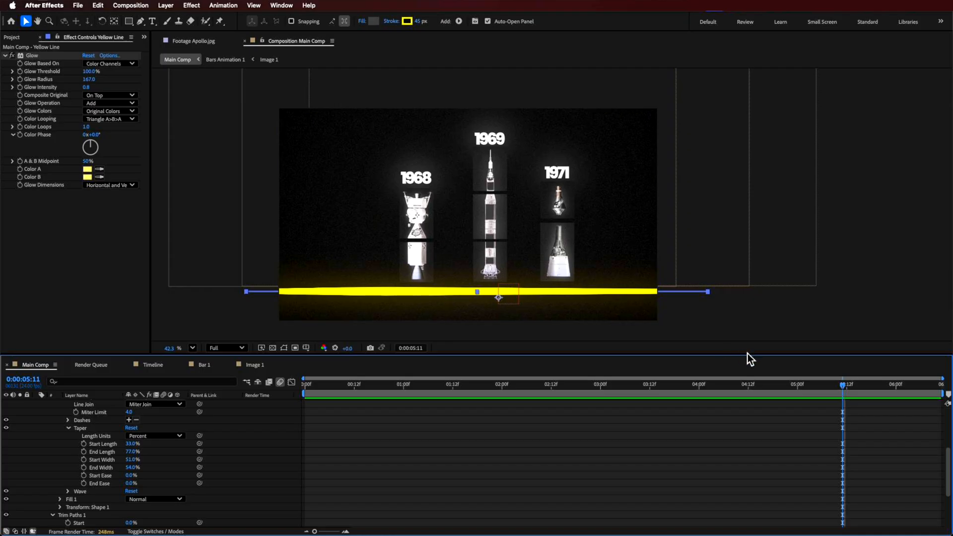
- Move the playhead to about 0:00:02:22, where only the 1968 rocket shows
click(592, 384)
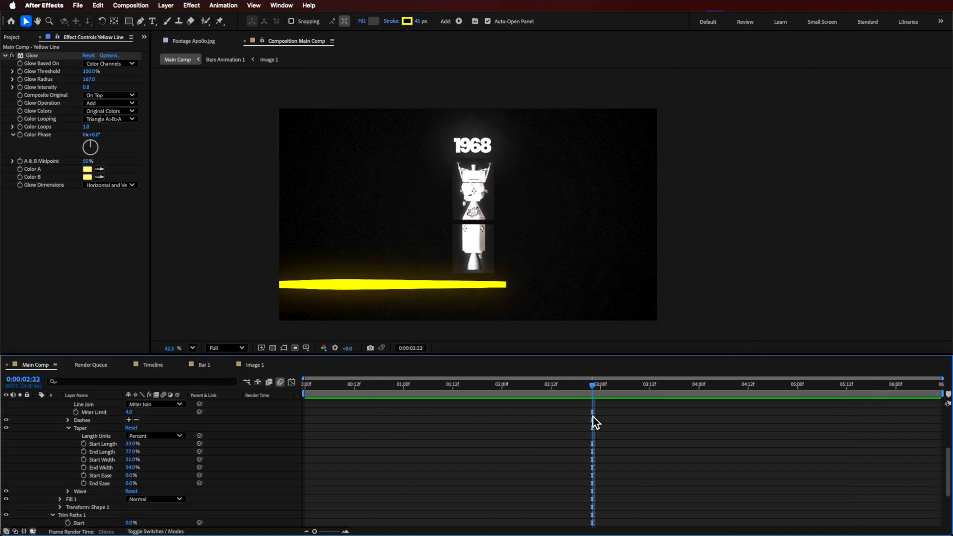